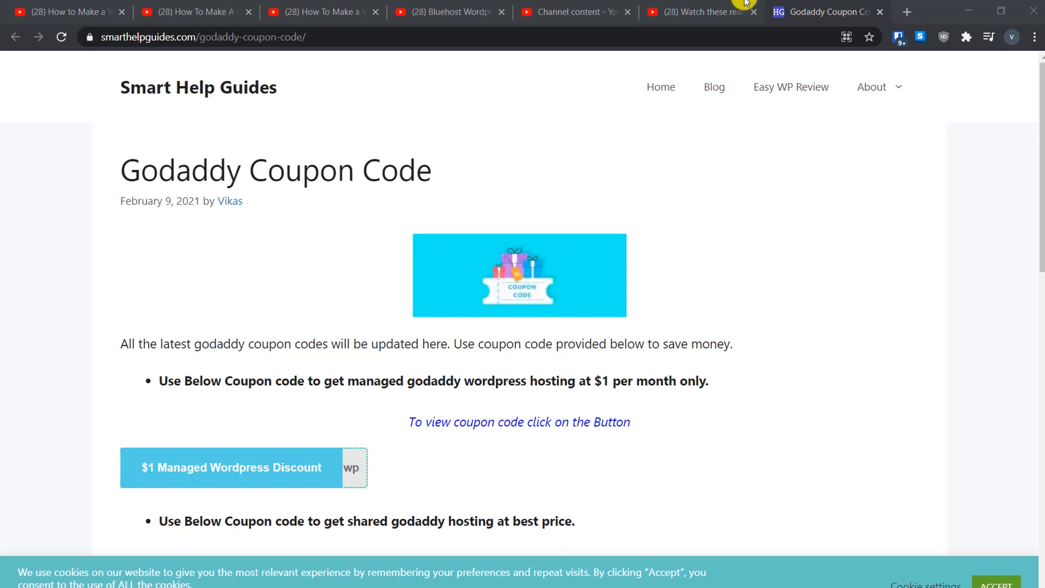
From the WordPress tutorials video description, follow the smarthelpguides.com/godaddy discount link
{"action": "left_click", "coordinate": [697, 12]}
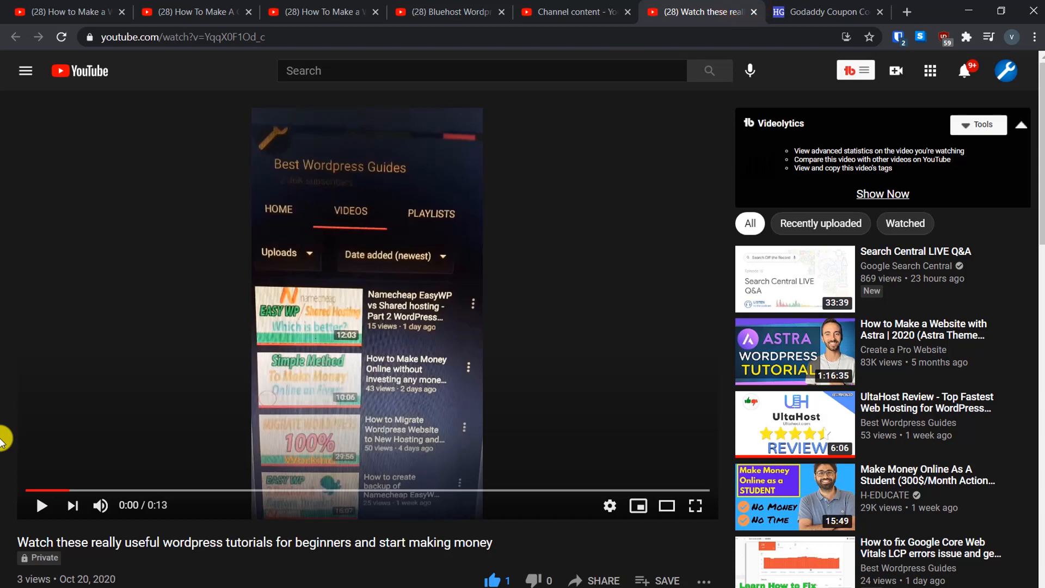
{"action": "scroll", "scroll_direction": "down", "scroll_amount": 3}
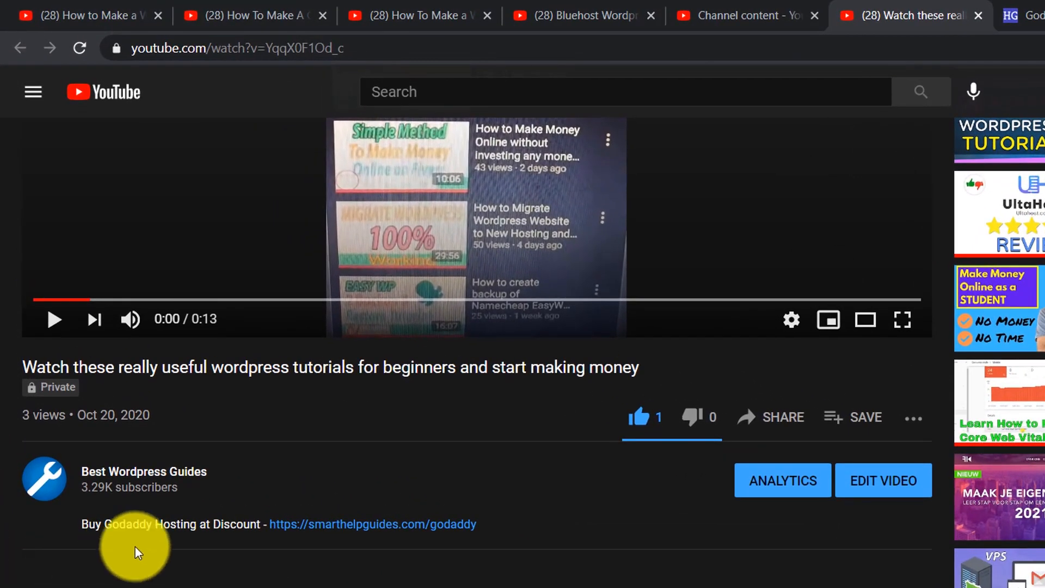
{"action": "mouse_move", "coordinate": [372, 523]}
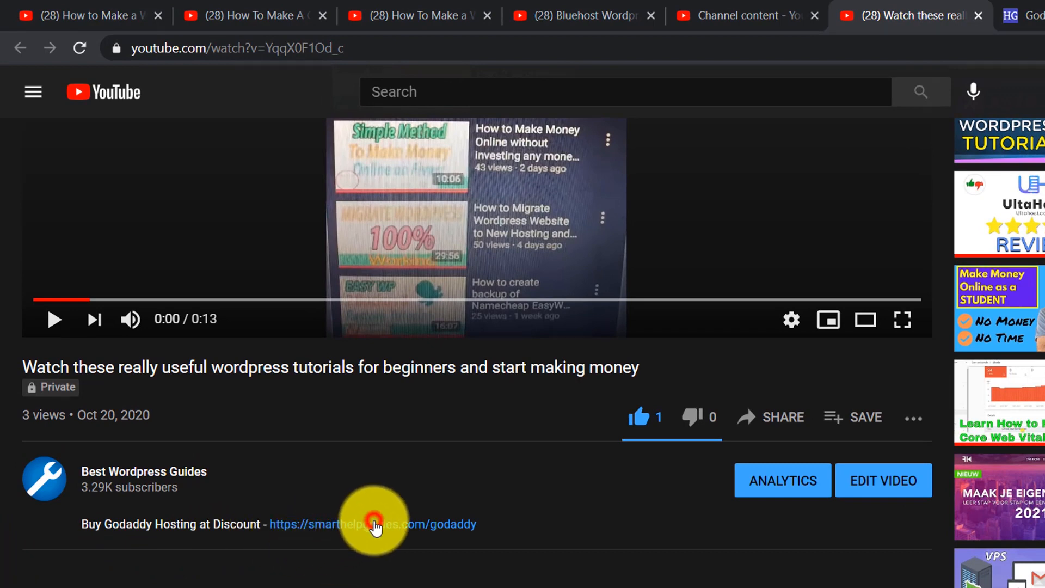
{"action": "left_click", "coordinate": [372, 524]}
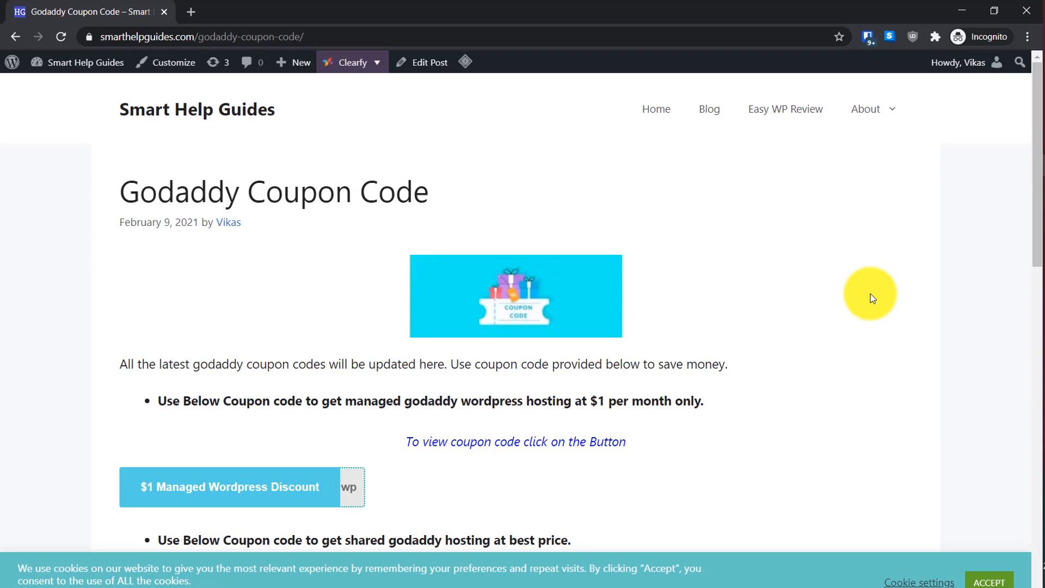
{"action": "mouse_move", "coordinate": [435, 497]}
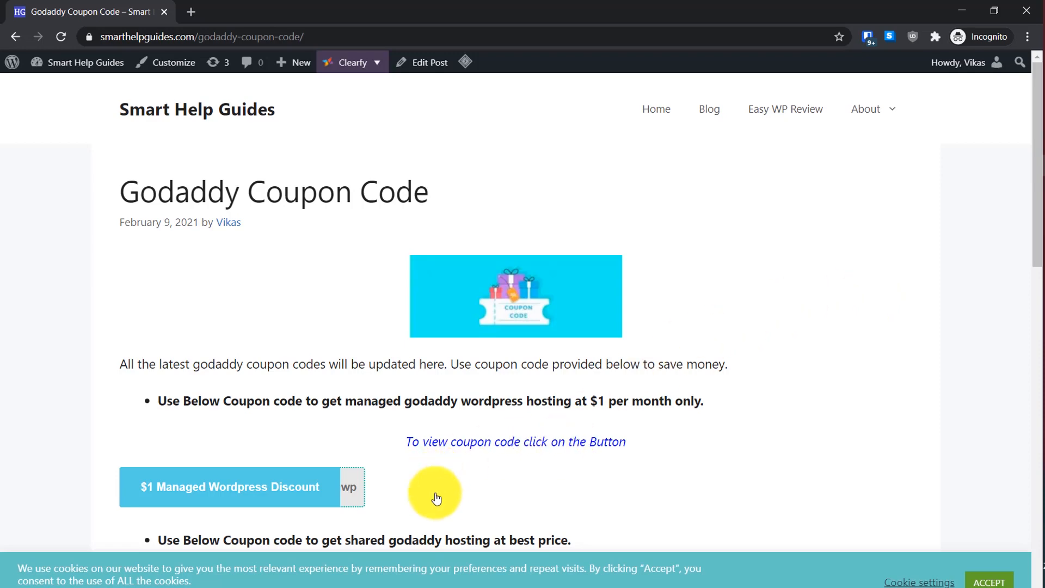
{"action": "mouse_move", "coordinate": [286, 492]}
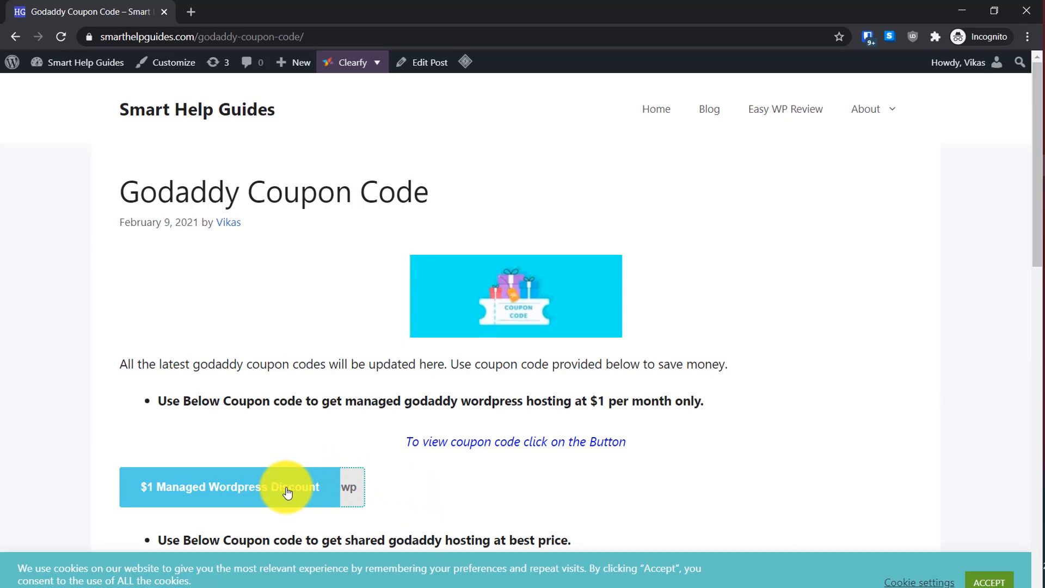
Claim the $1 Managed WordPress discount and review the Basic, Deluxe, Ultimate and Ecommerce plan pricing
{"action": "left_click", "coordinate": [230, 487]}
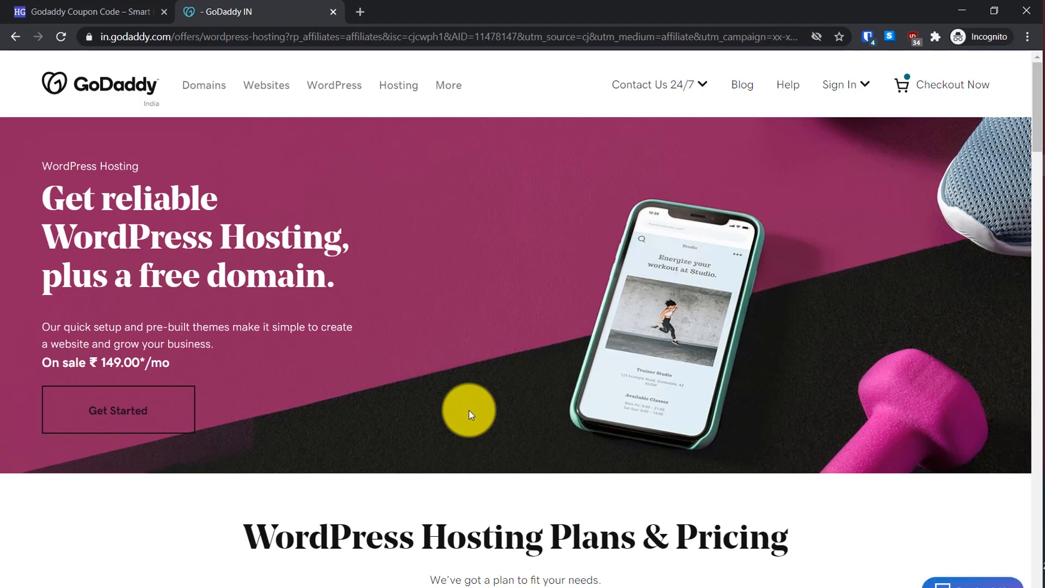
{"action": "scroll", "scroll_direction": "down", "scroll_amount": 3}
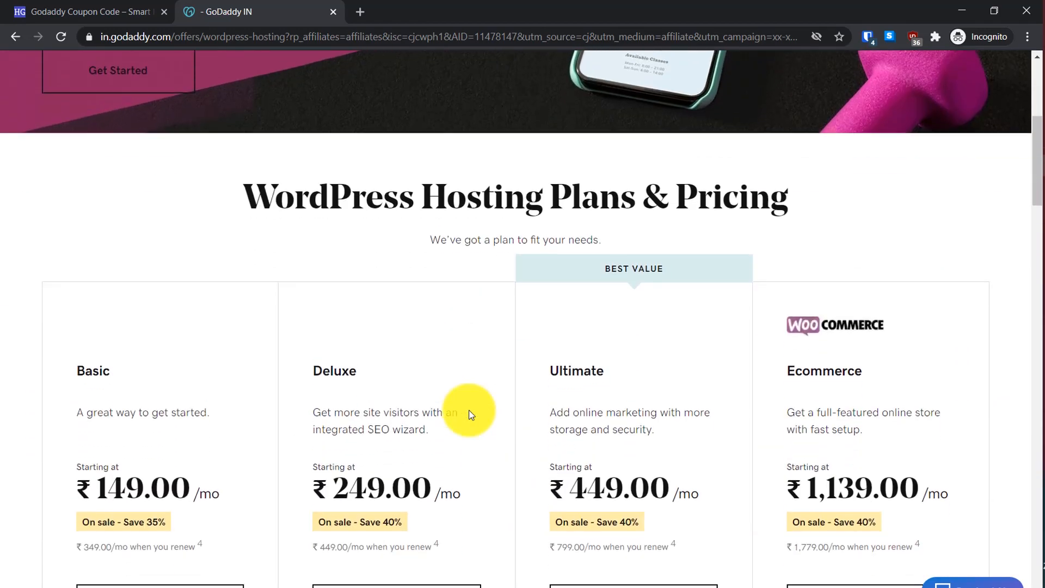
{"action": "scroll", "scroll_direction": "down", "scroll_amount": 3}
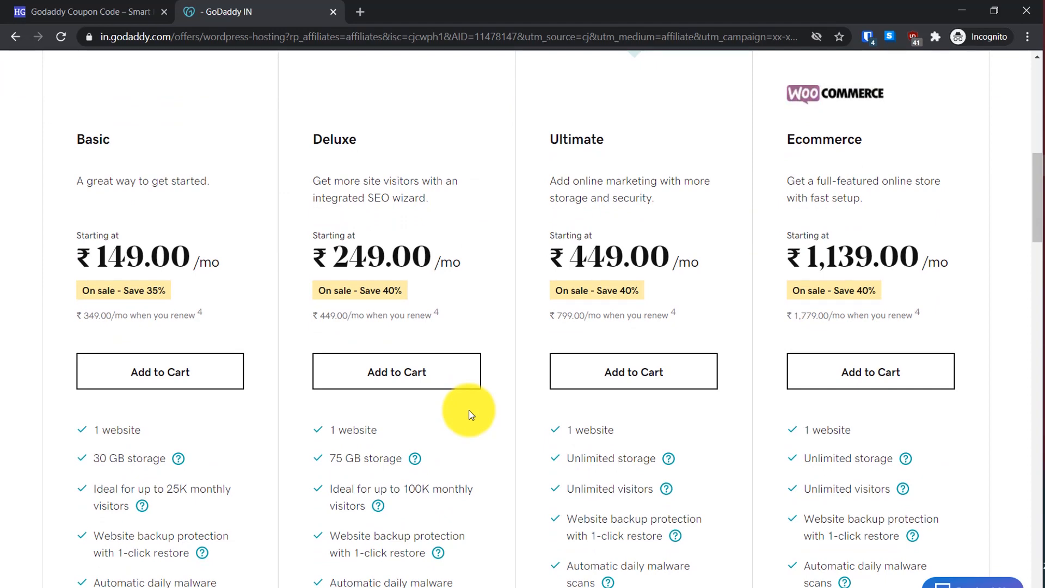
{"action": "scroll", "scroll_direction": "down", "scroll_amount": 3}
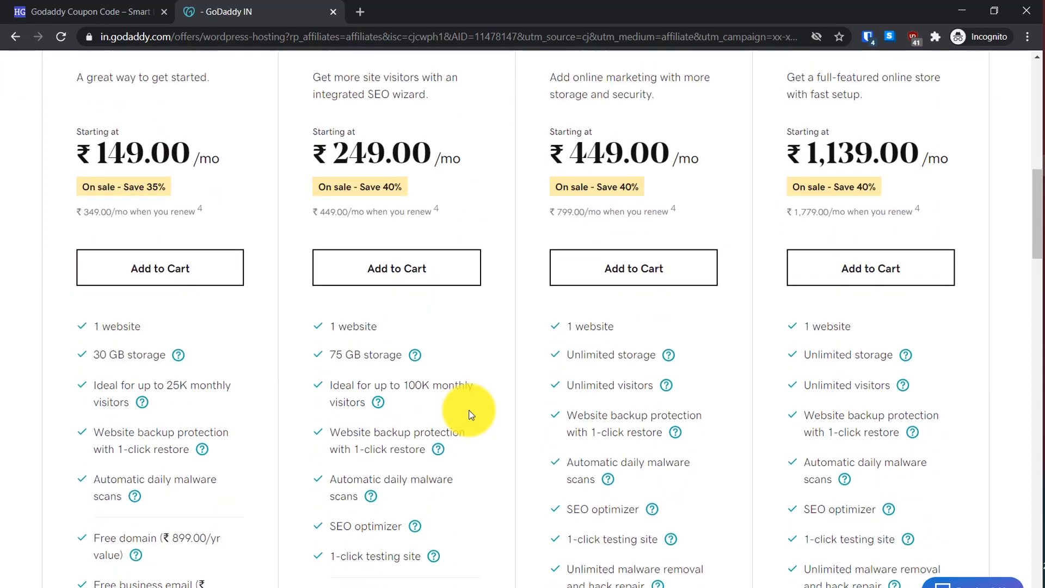
{"action": "scroll", "scroll_direction": "down", "scroll_amount": 3}
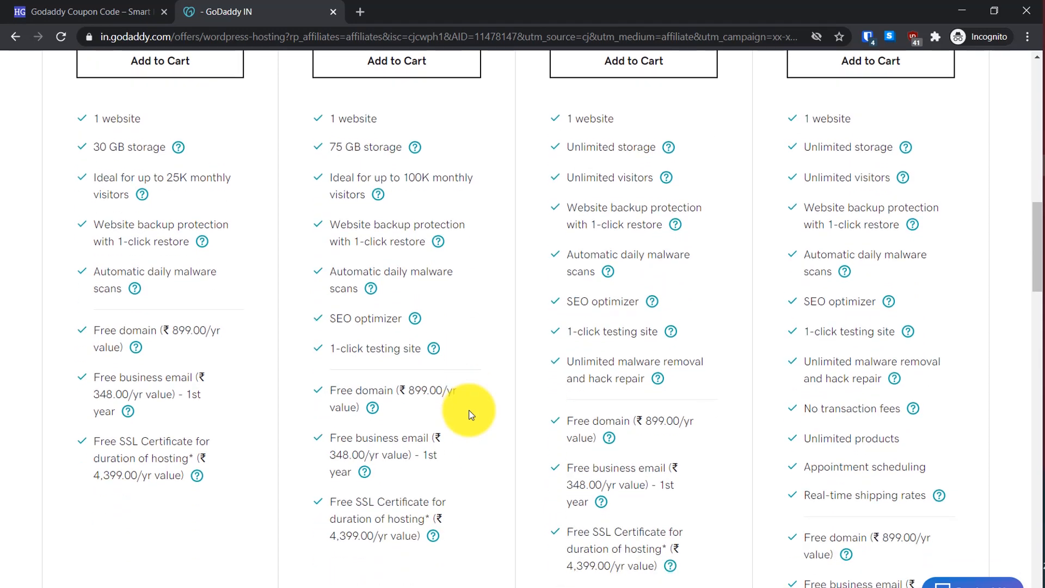
{"action": "scroll", "scroll_direction": "down", "scroll_amount": 3}
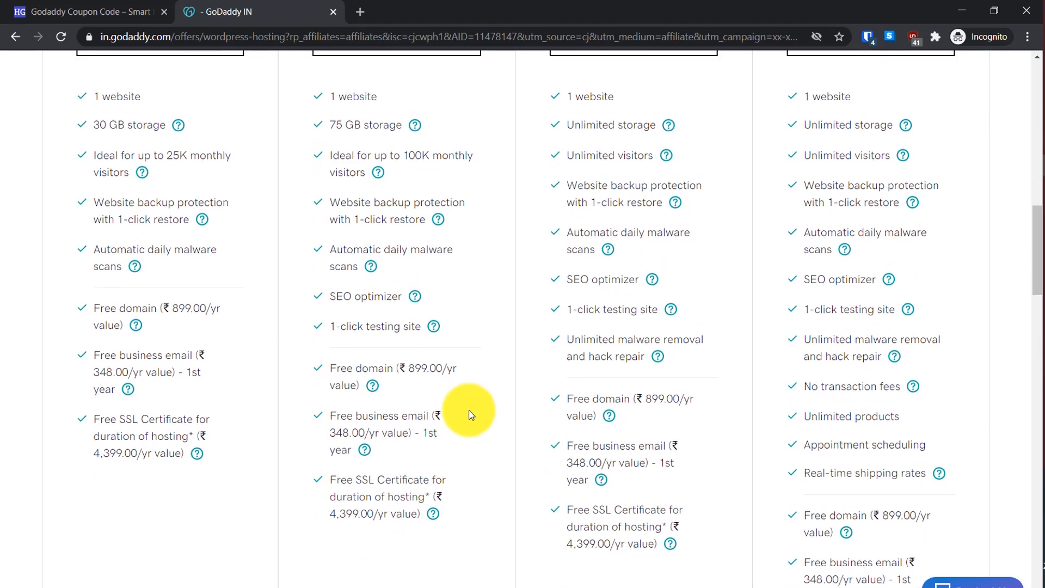
{"action": "scroll", "scroll_direction": "up", "scroll_amount": 3}
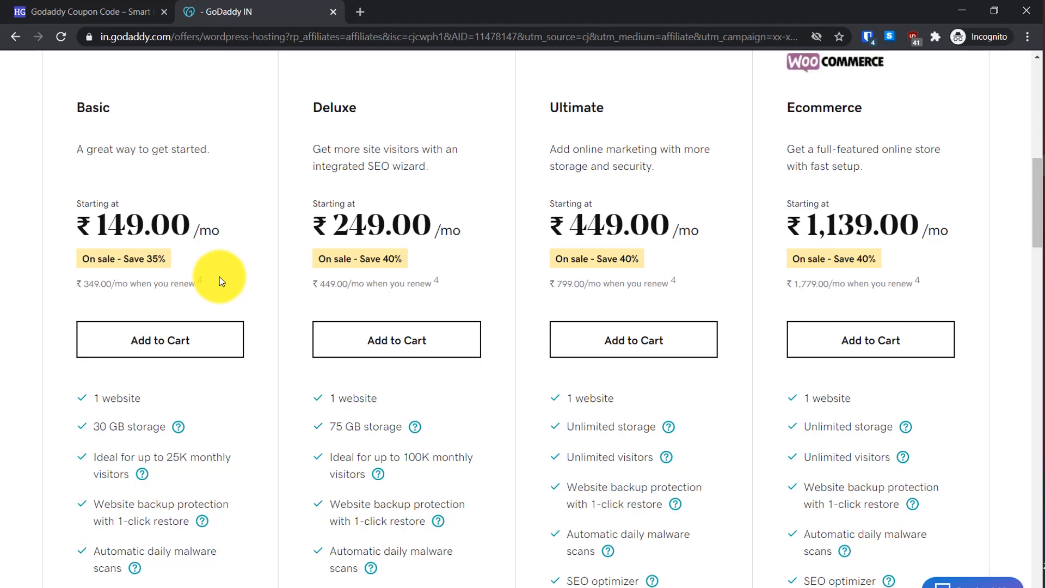
{"action": "mouse_move", "coordinate": [229, 218]}
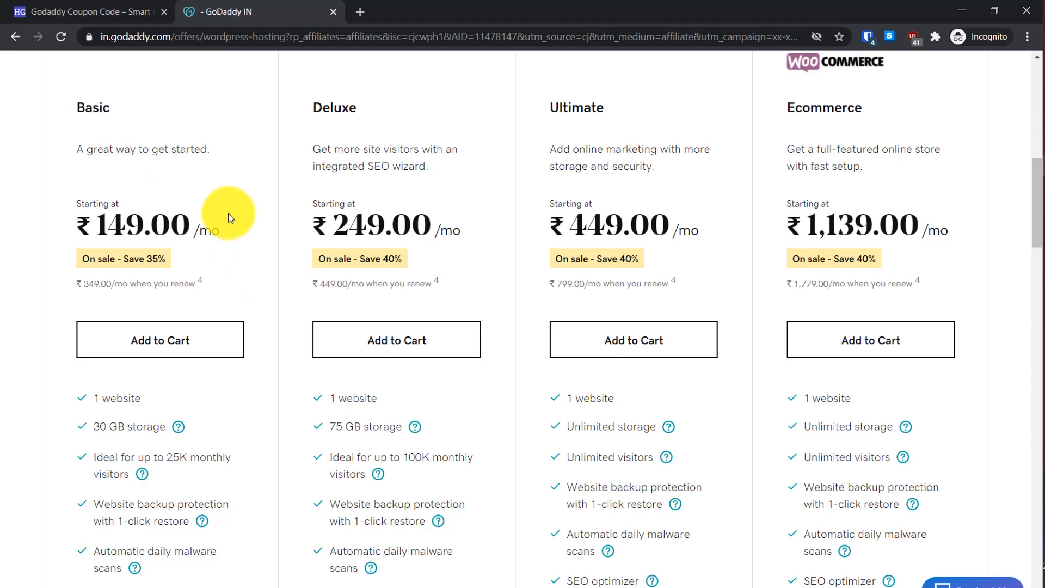
{"action": "mouse_move", "coordinate": [476, 180]}
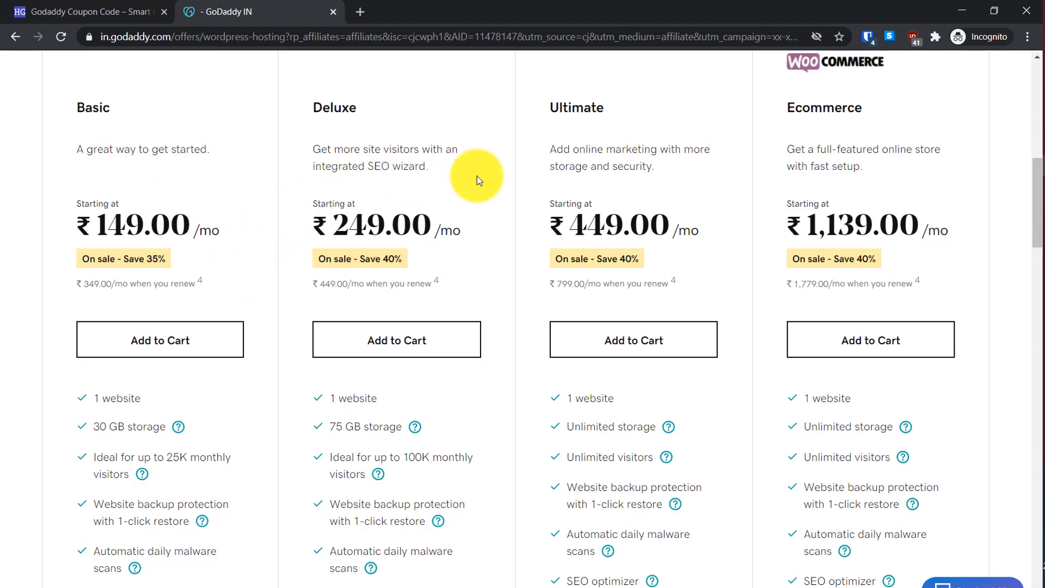
{"action": "scroll", "scroll_direction": "up", "scroll_amount": 3}
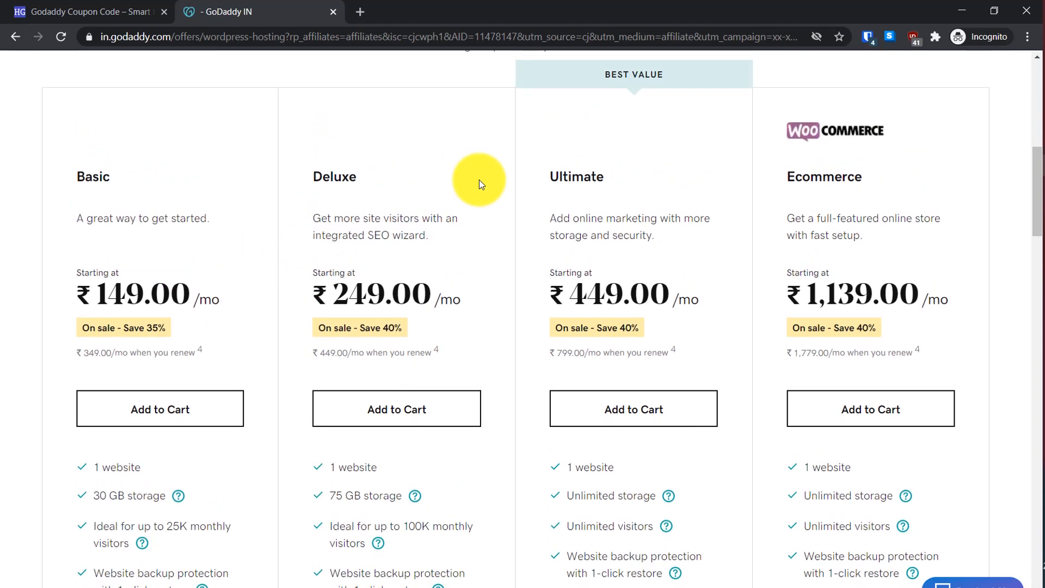
{"action": "mouse_move", "coordinate": [569, 187]}
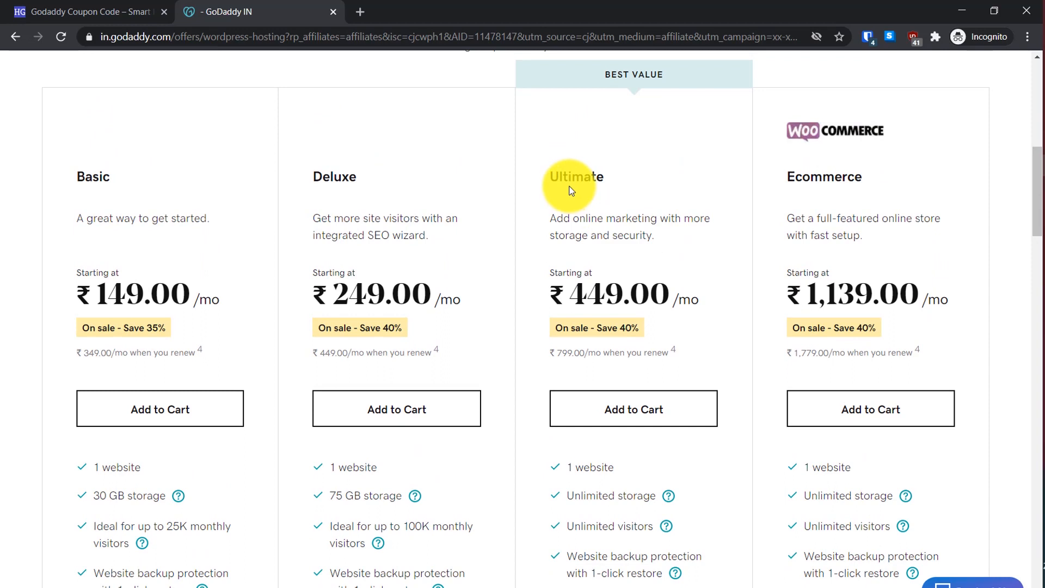
{"action": "mouse_move", "coordinate": [592, 205]}
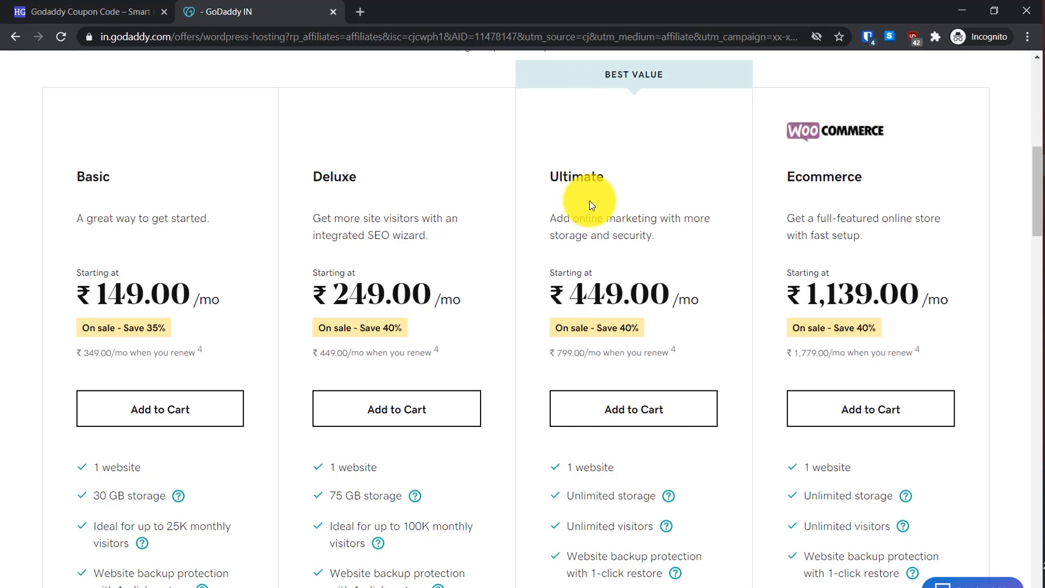
{"action": "mouse_move", "coordinate": [272, 313]}
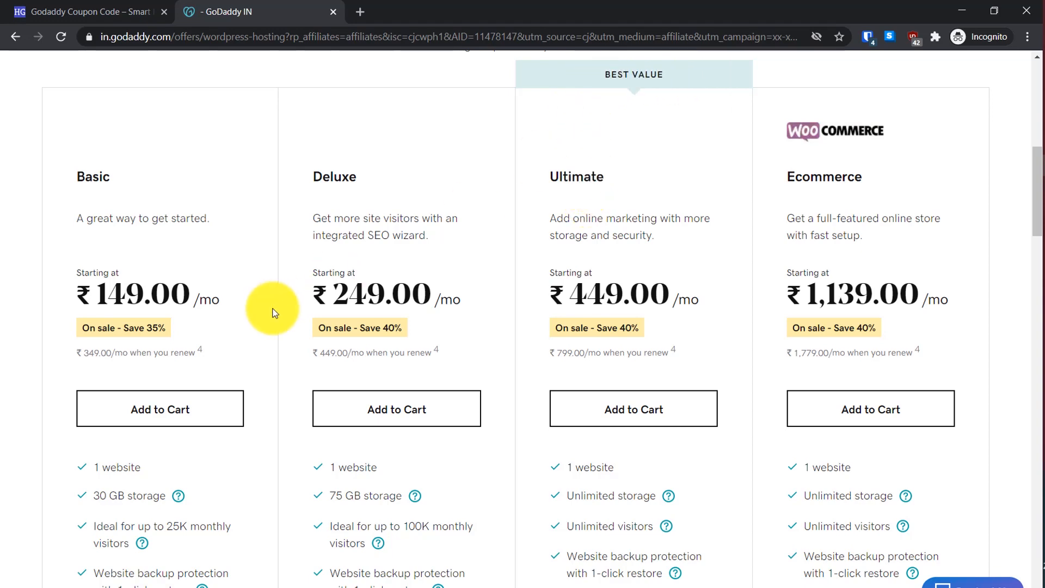
{"action": "mouse_move", "coordinate": [258, 324]}
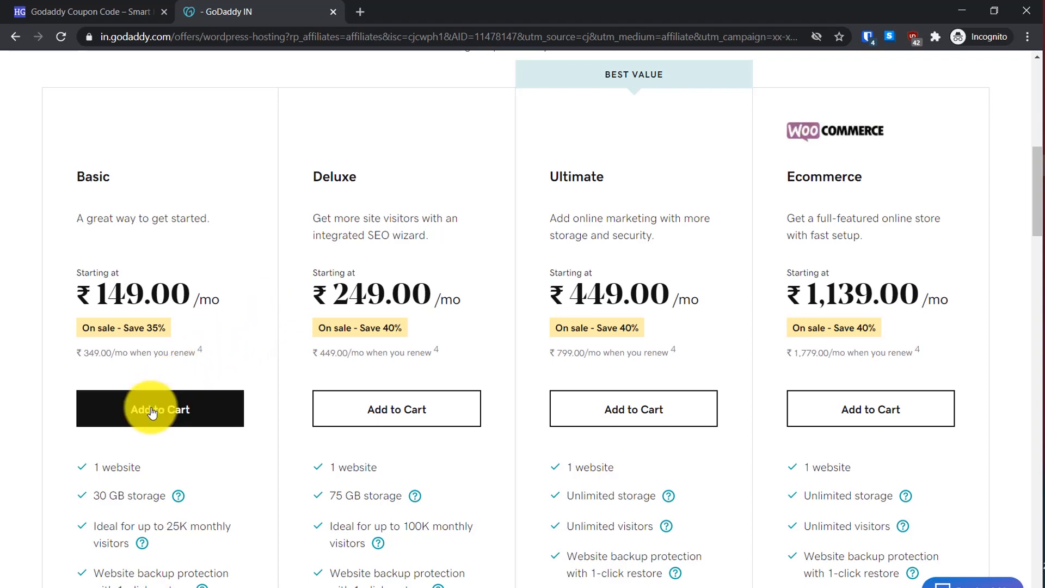
Add the Managed WordPress Basic plan on a 12-month term at ₹1,788 without Essential Website Security
{"action": "left_click", "coordinate": [159, 408]}
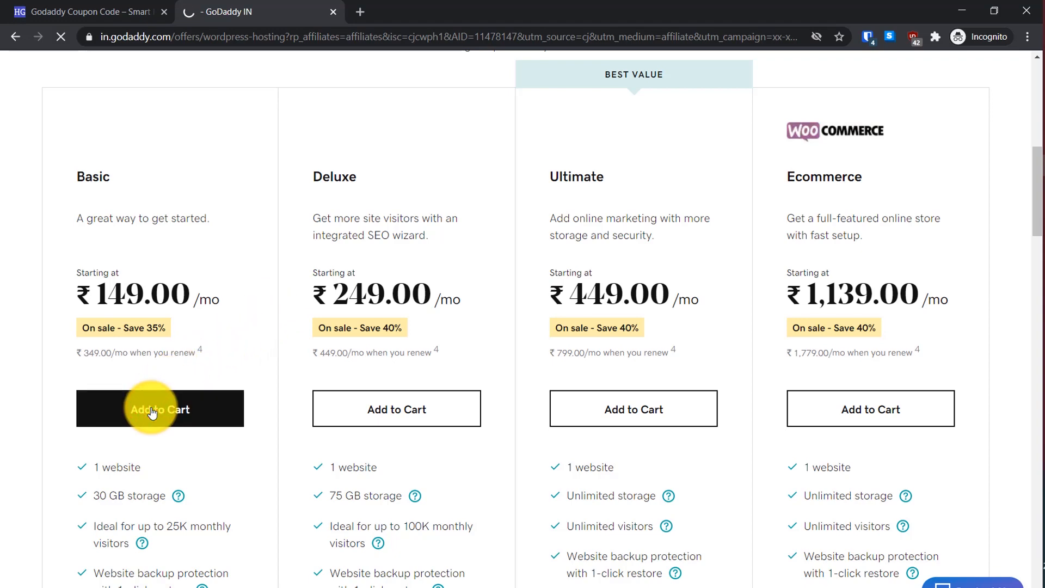
{"action": "left_click", "coordinate": [160, 408]}
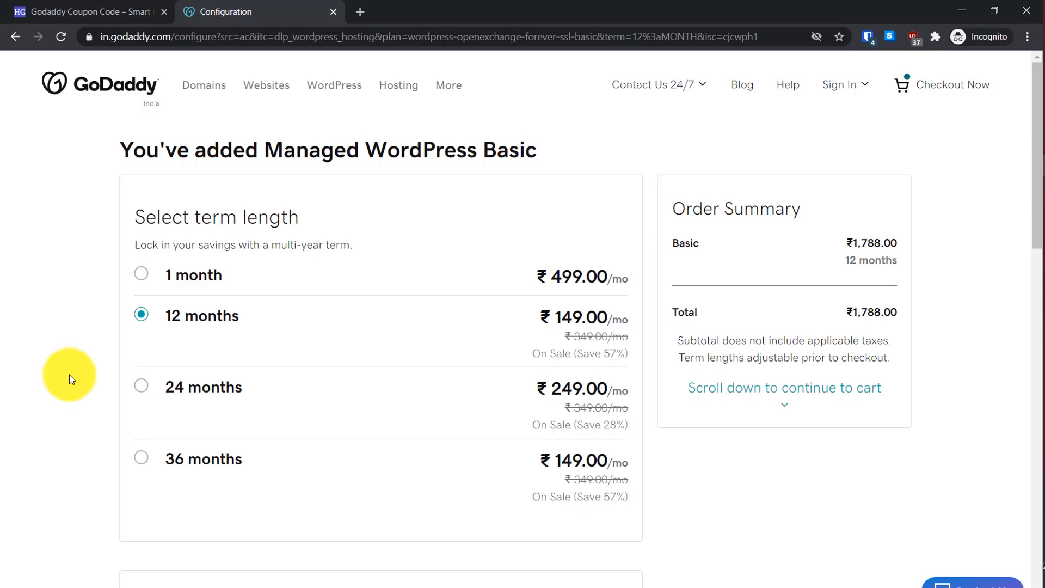
{"action": "scroll", "scroll_direction": "down", "scroll_amount": 3}
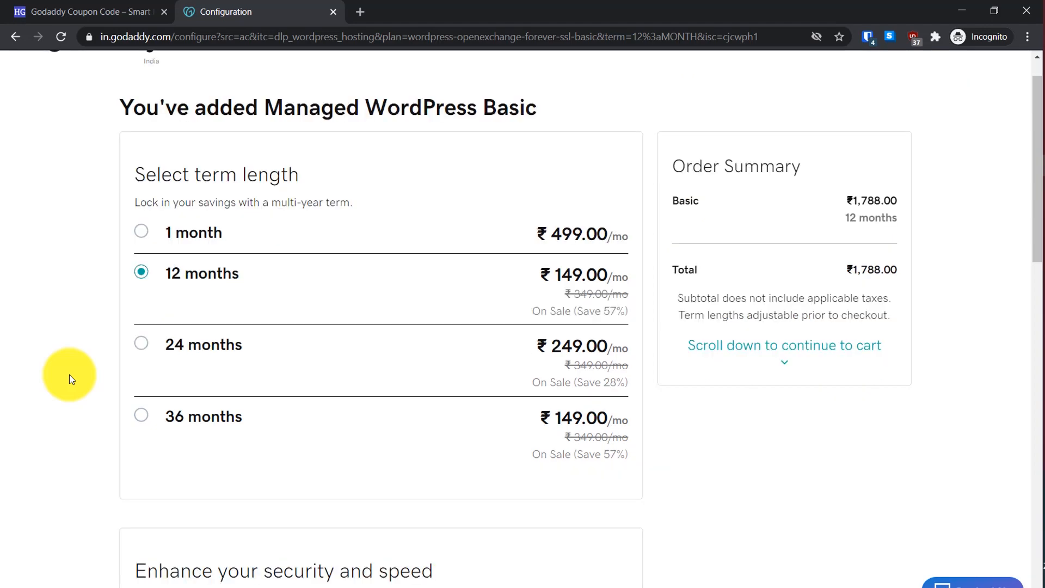
{"action": "mouse_move", "coordinate": [206, 301]}
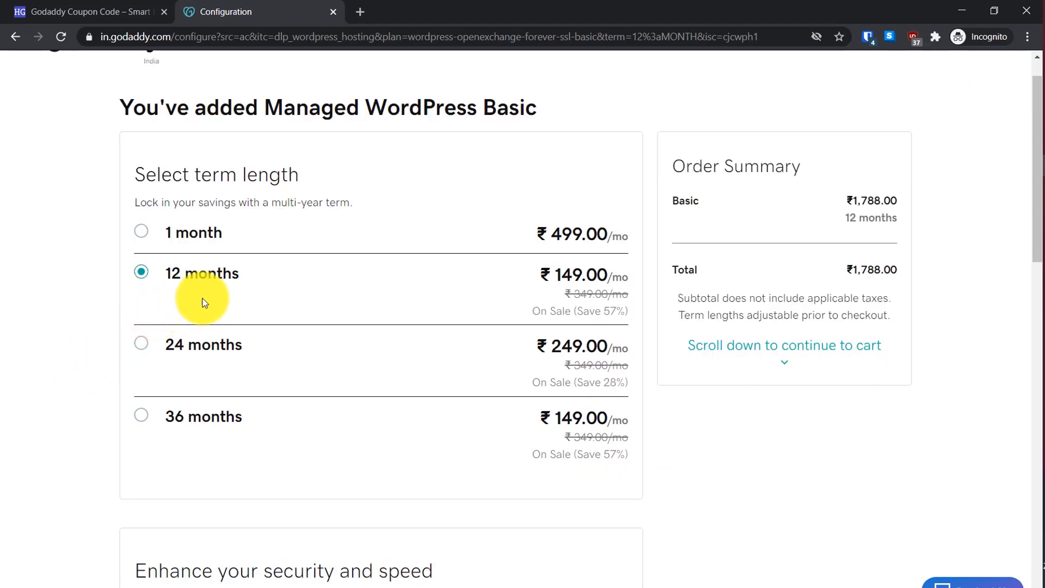
{"action": "mouse_move", "coordinate": [186, 290]}
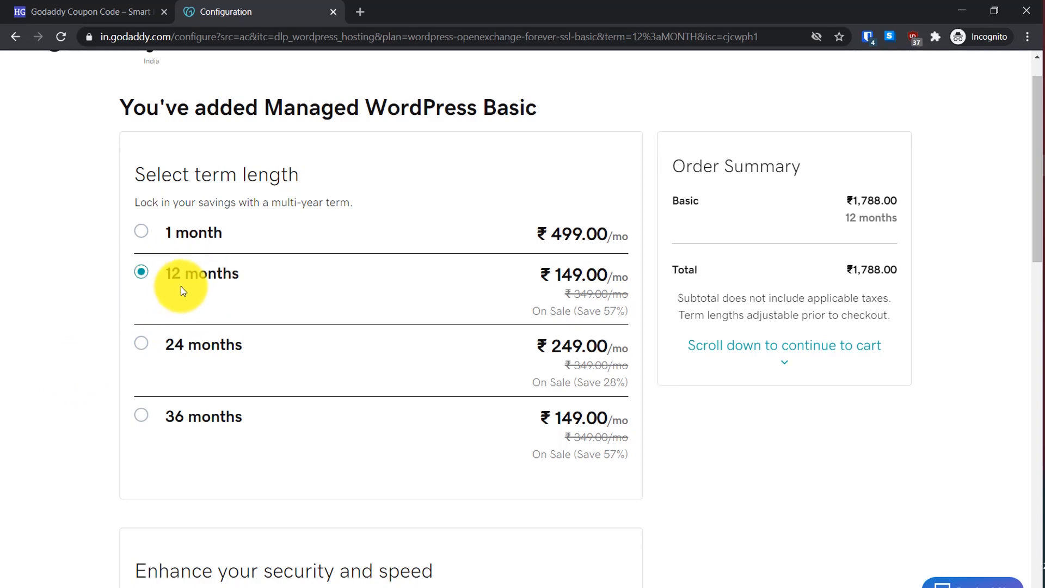
{"action": "mouse_move", "coordinate": [95, 354]}
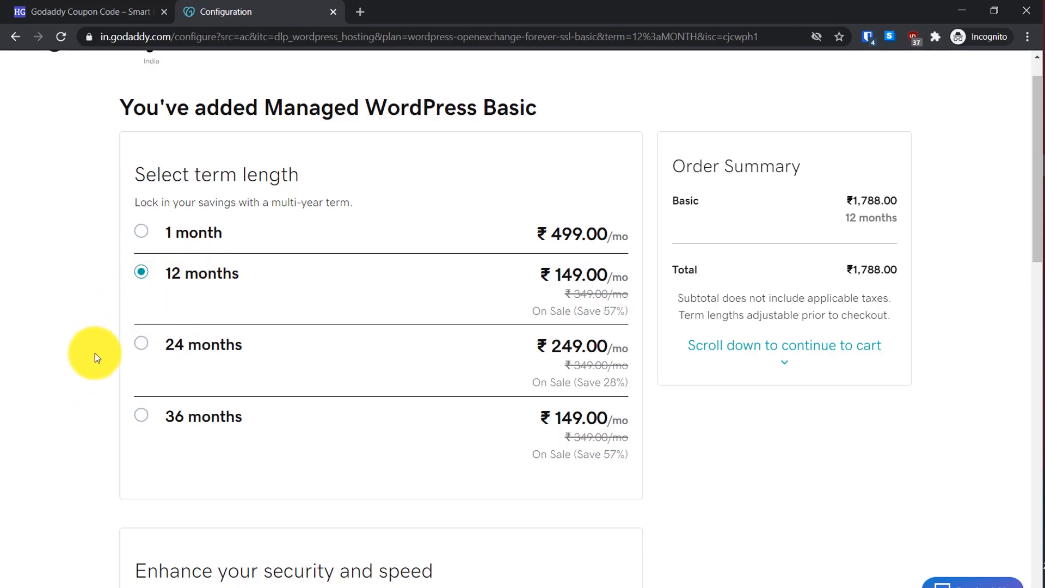
{"action": "scroll", "scroll_direction": "down", "scroll_amount": 3}
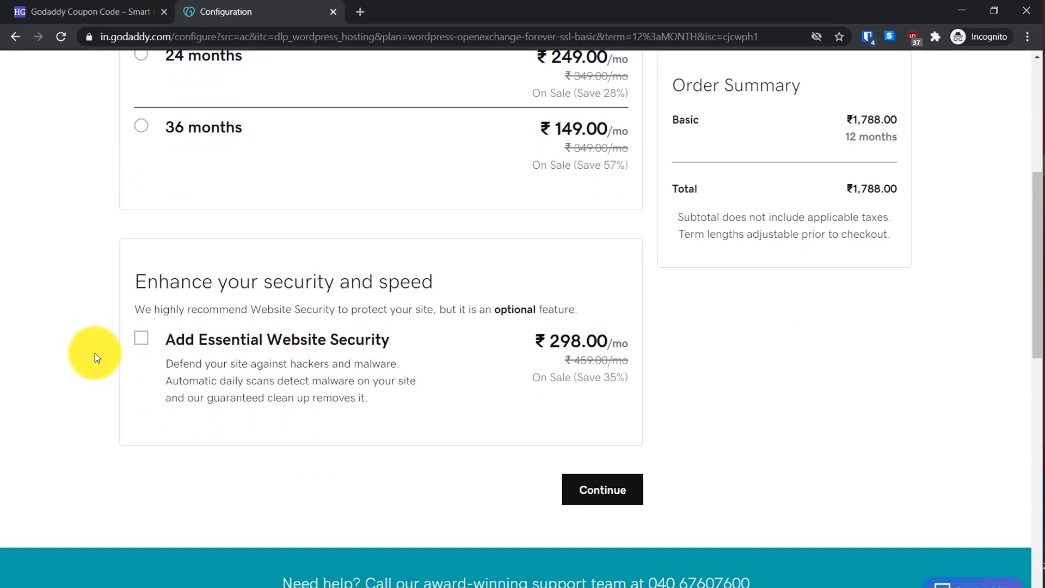
{"action": "mouse_move", "coordinate": [601, 489]}
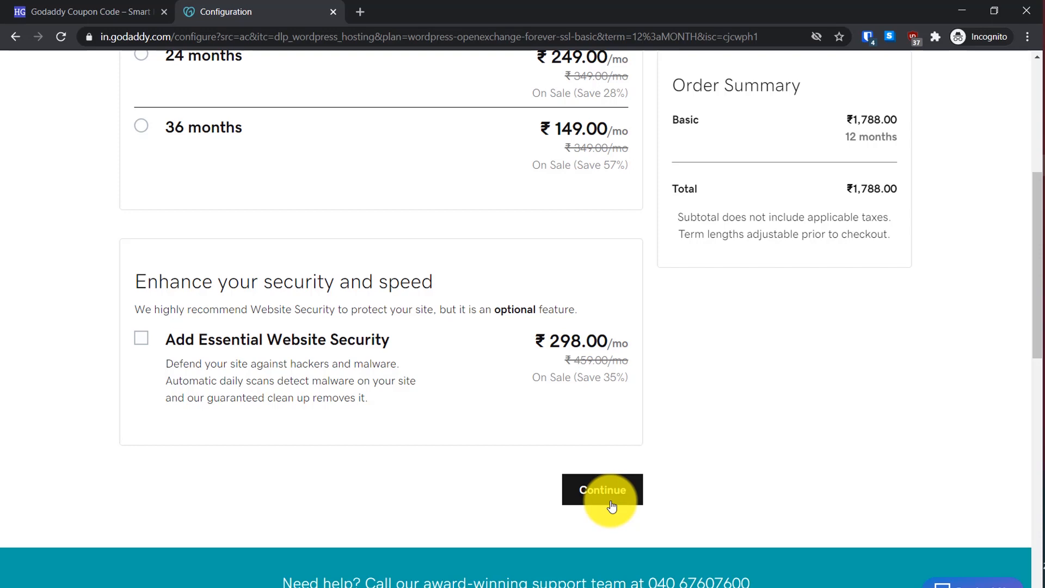
Continue to the free-domain step and check availability of bestwpguides.com
{"action": "left_click", "coordinate": [601, 490]}
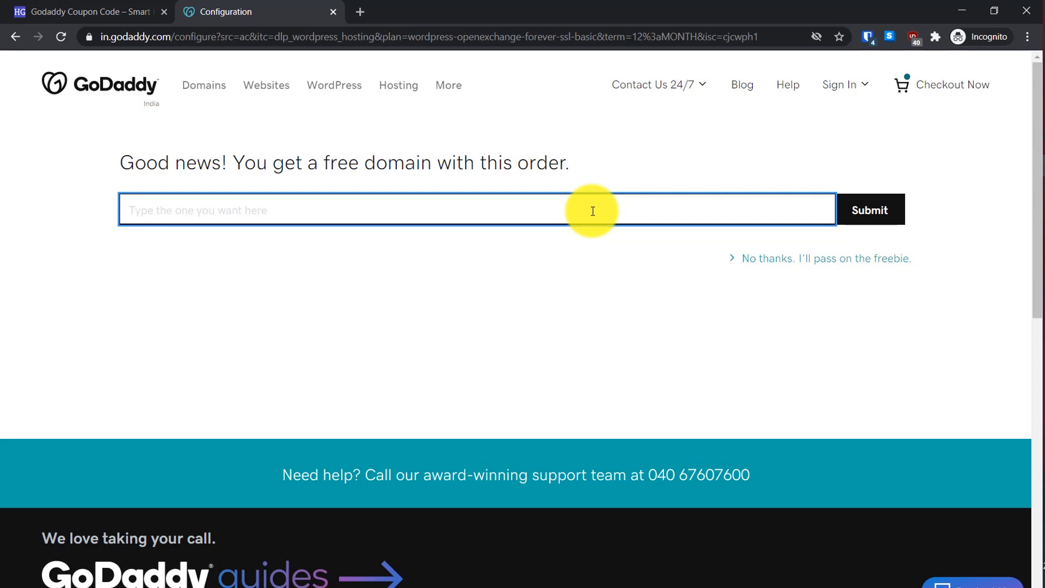
{"action": "type", "text": "best"}
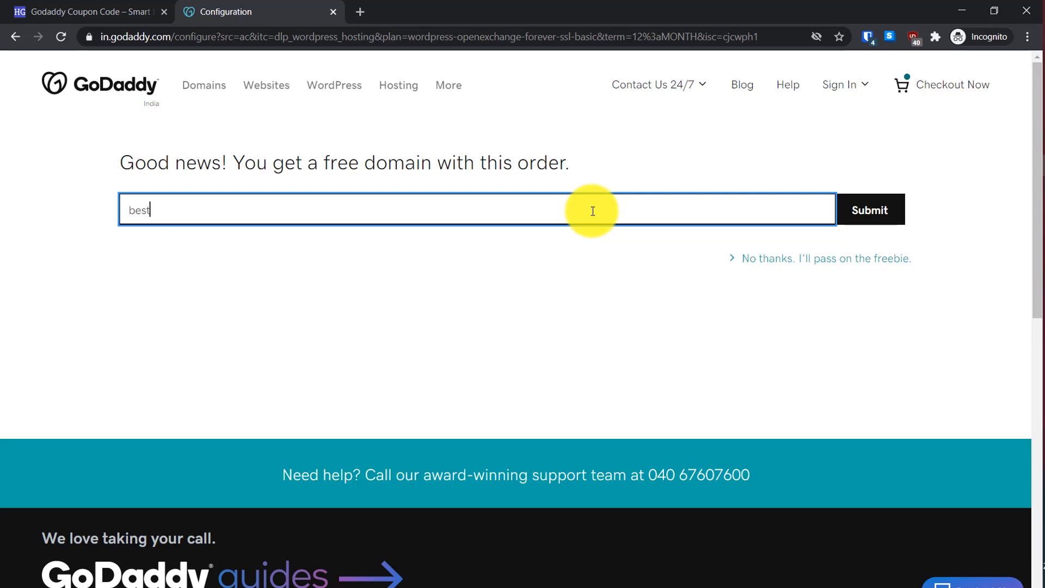
{"action": "type", "text": "wpguide"}
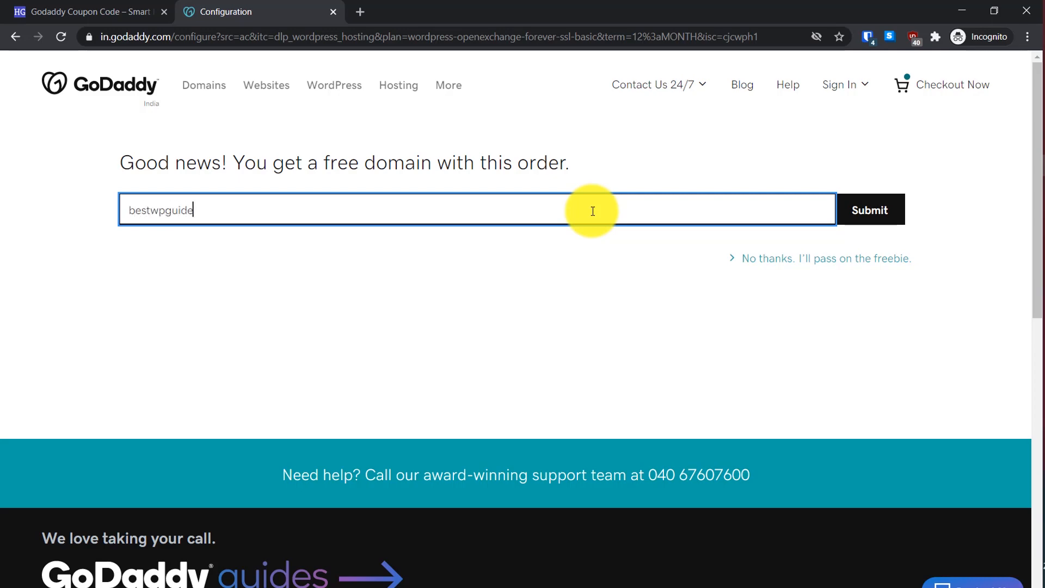
{"action": "type", "text": "s.com"}
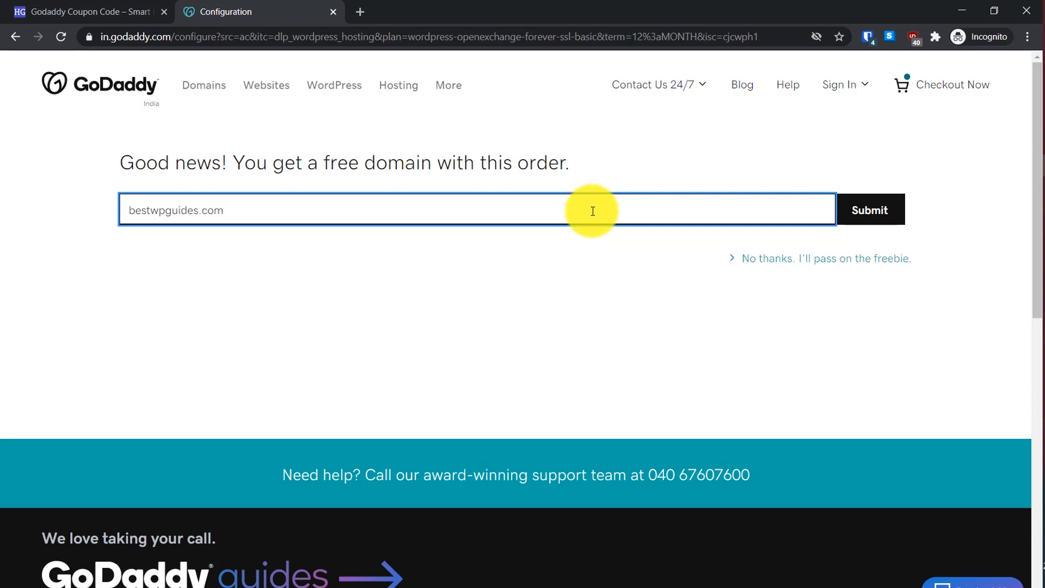
{"action": "mouse_move", "coordinate": [868, 209]}
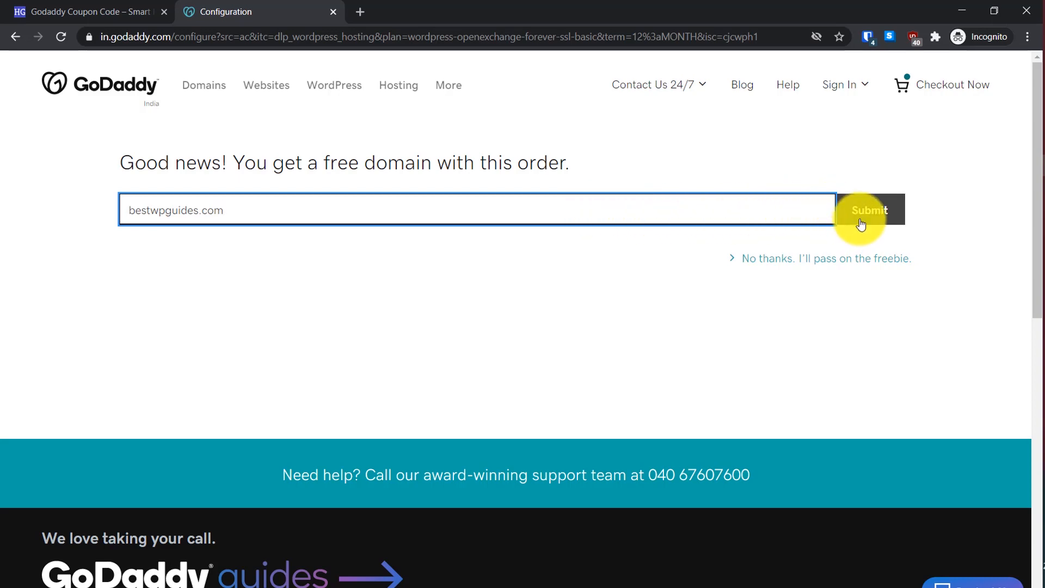
{"action": "left_click", "coordinate": [868, 209]}
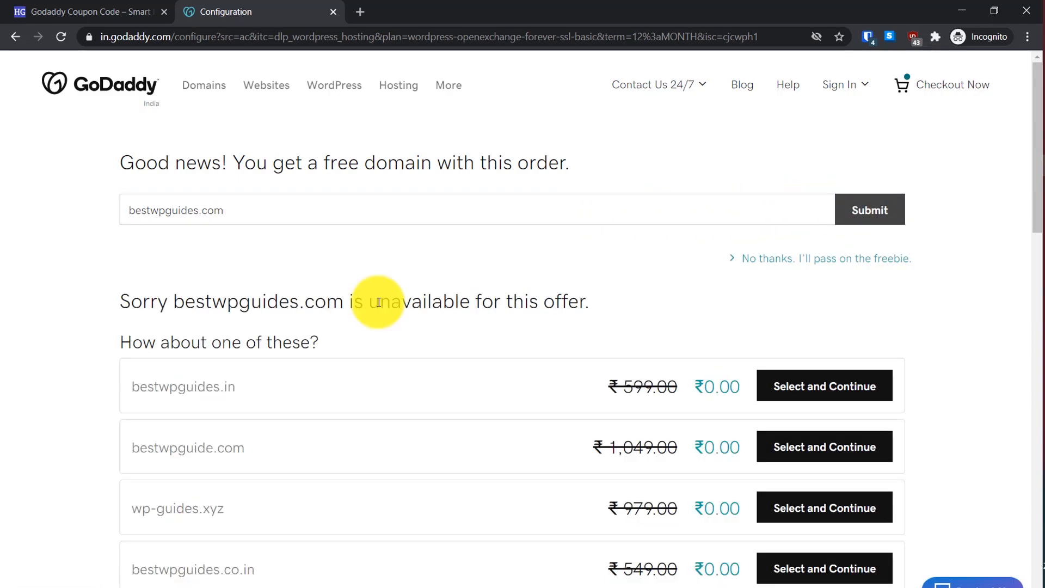
{"action": "mouse_move", "coordinate": [160, 301]}
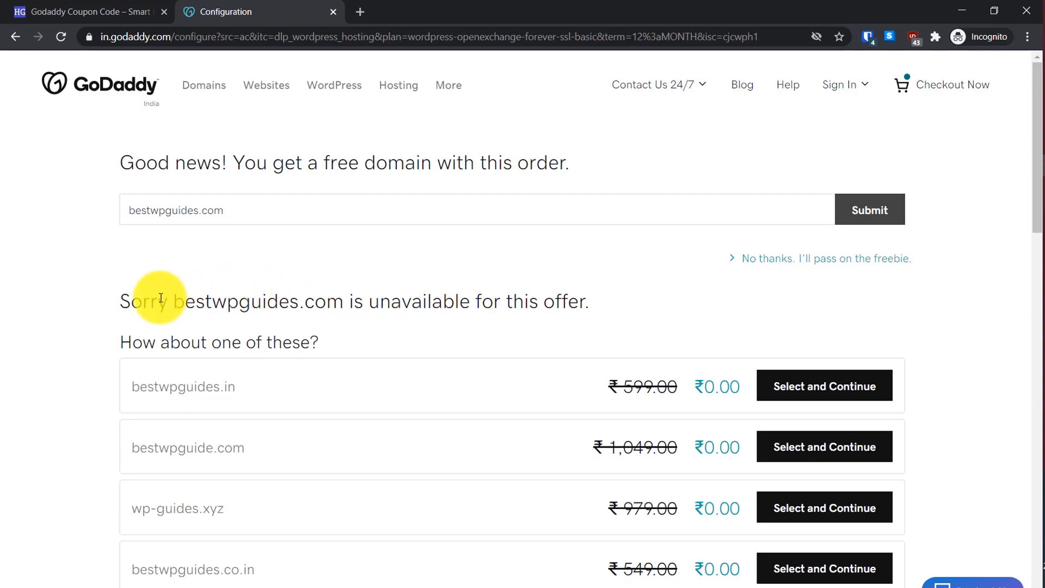
{"action": "mouse_move", "coordinate": [301, 312]}
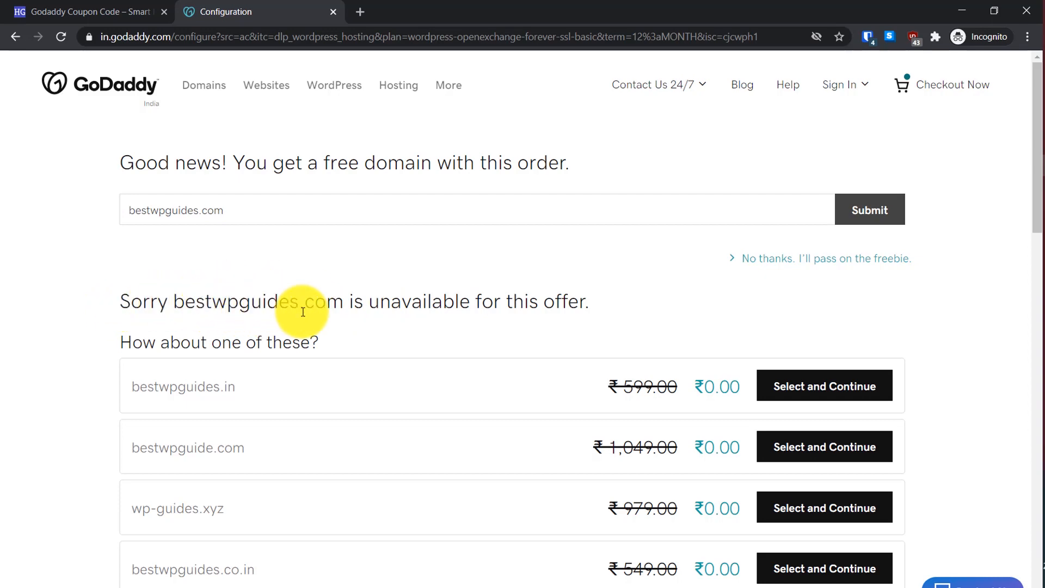
{"action": "mouse_move", "coordinate": [482, 320]}
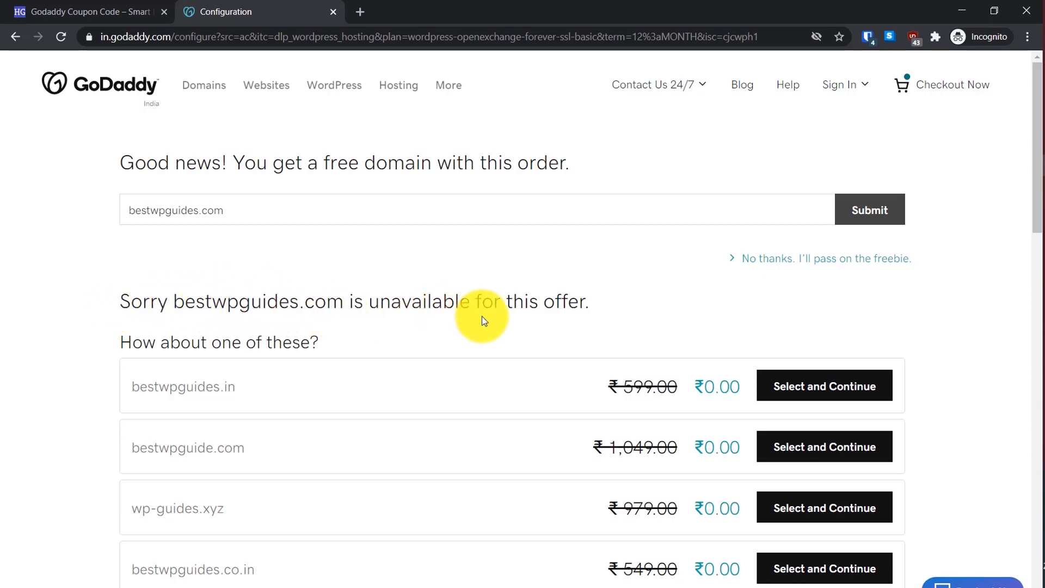
{"action": "mouse_move", "coordinate": [502, 314]}
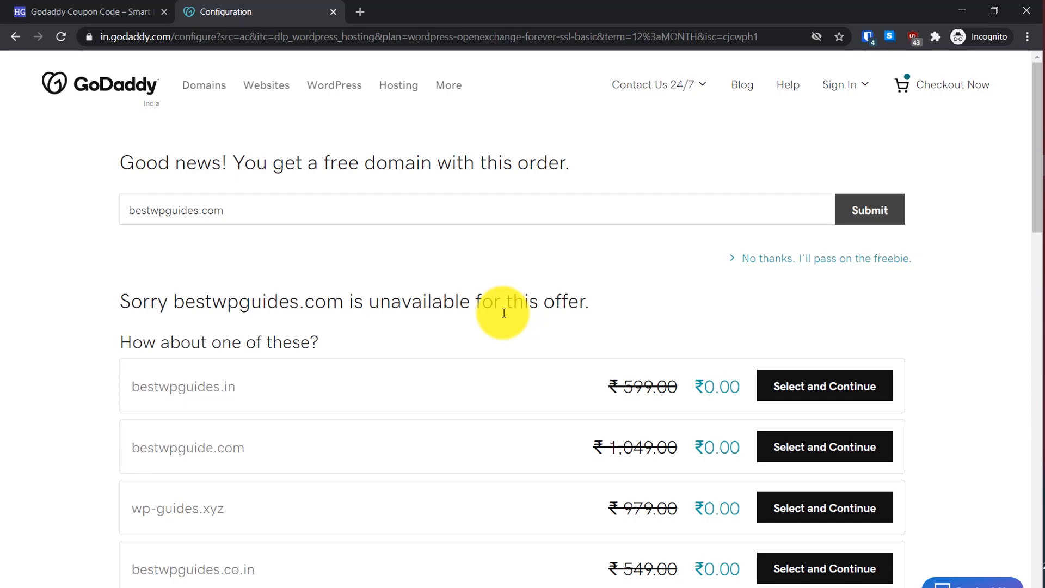
{"action": "mouse_move", "coordinate": [264, 223]}
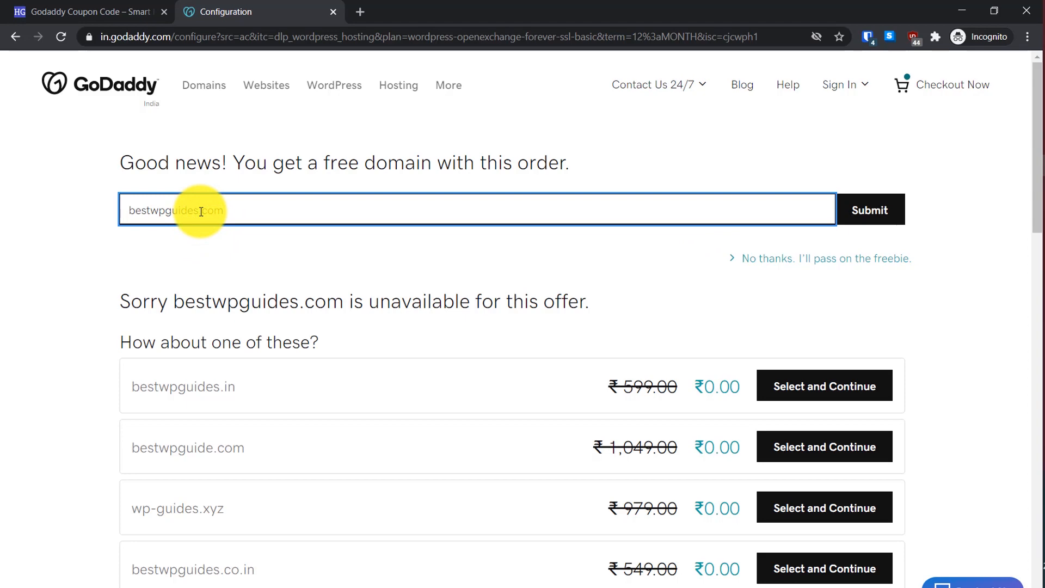
Check bestwpguides2.com instead and find it available as the free domain
{"action": "type", "text": "2"}
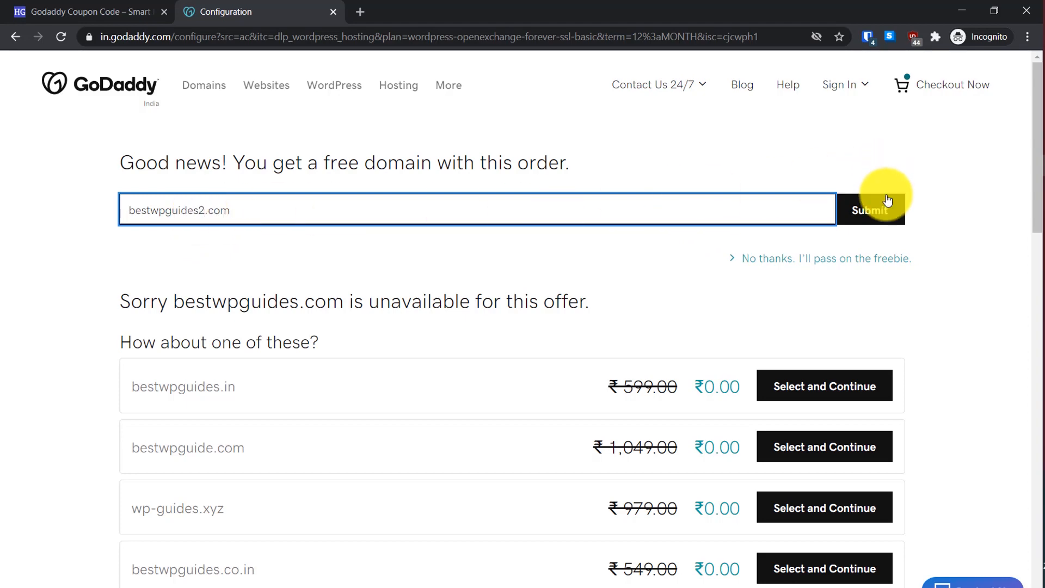
{"action": "left_click", "coordinate": [870, 209]}
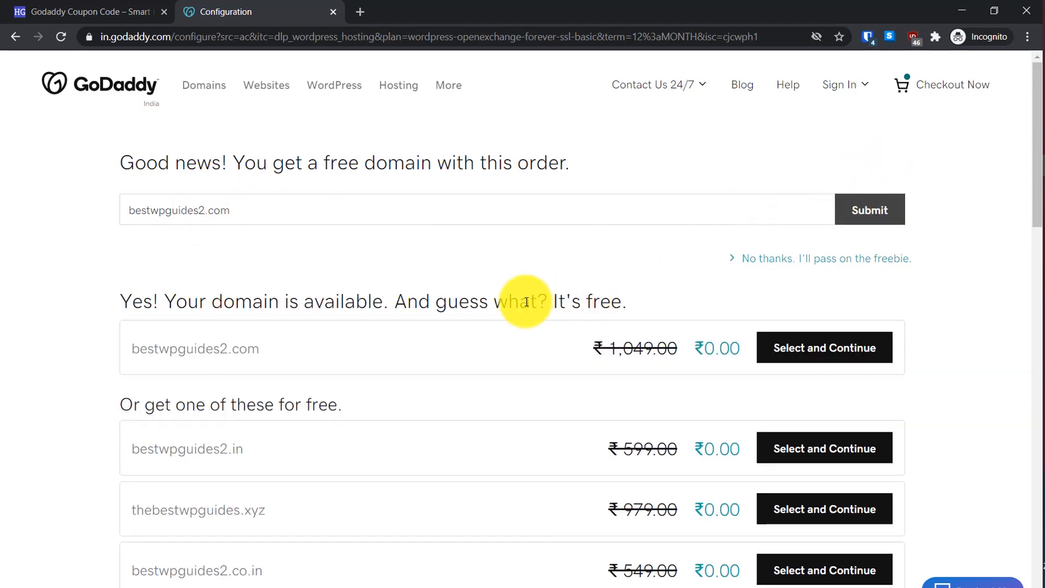
{"action": "mouse_move", "coordinate": [449, 333]}
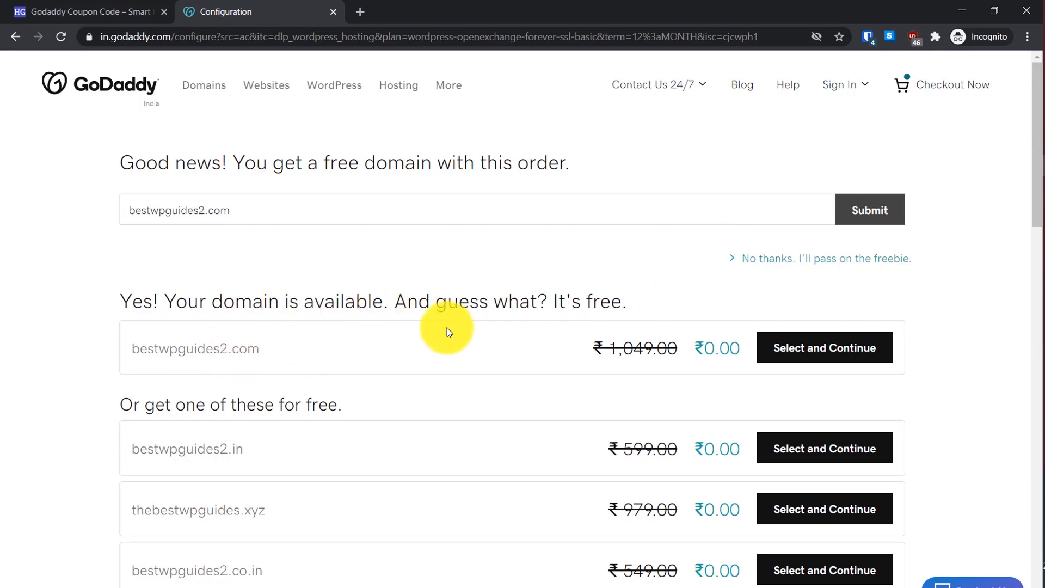
{"action": "mouse_move", "coordinate": [824, 347]}
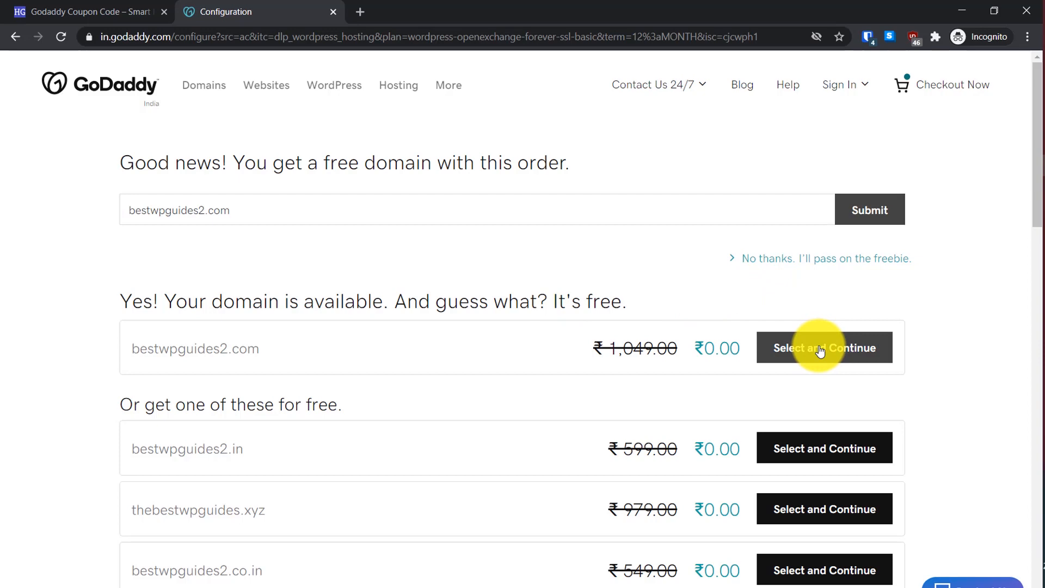
Take bestwpguides2.com into the cart and add Full Domain Privacy & Protection for a ₹2,087 subtotal with promo CJCWPH1
{"action": "left_click", "coordinate": [823, 347]}
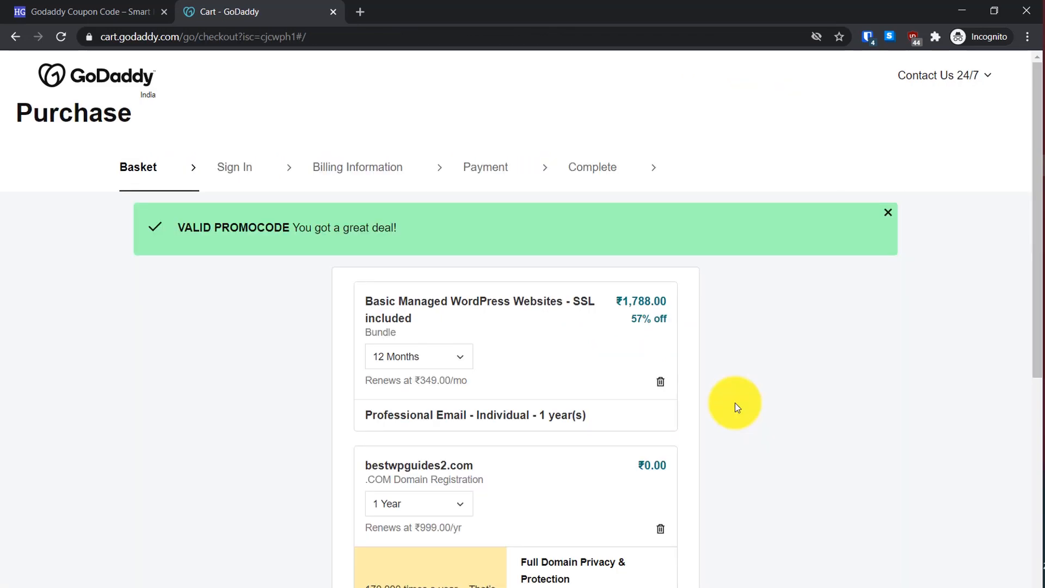
{"action": "mouse_move", "coordinate": [240, 230]}
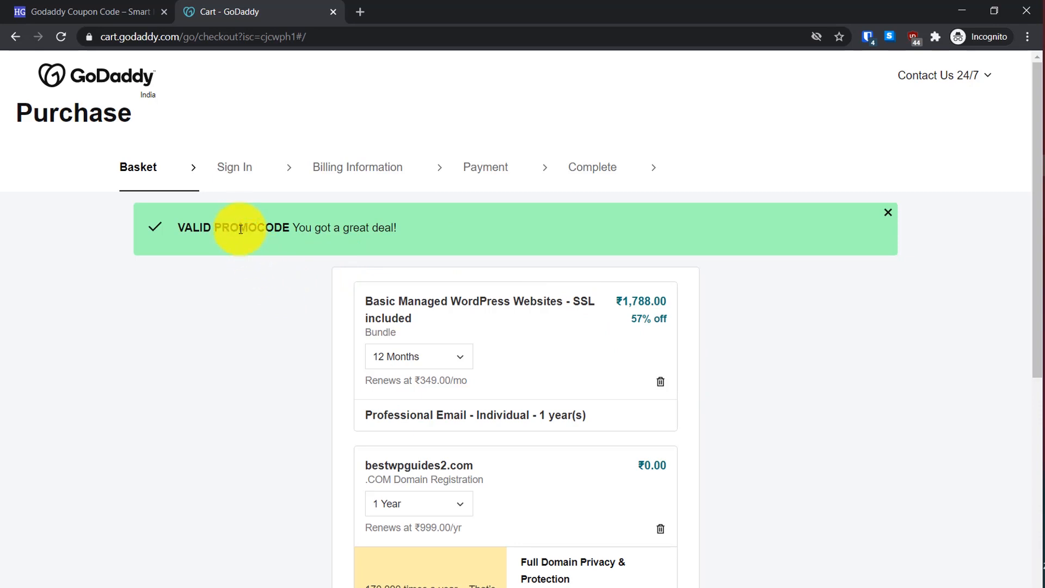
{"action": "mouse_move", "coordinate": [274, 314]}
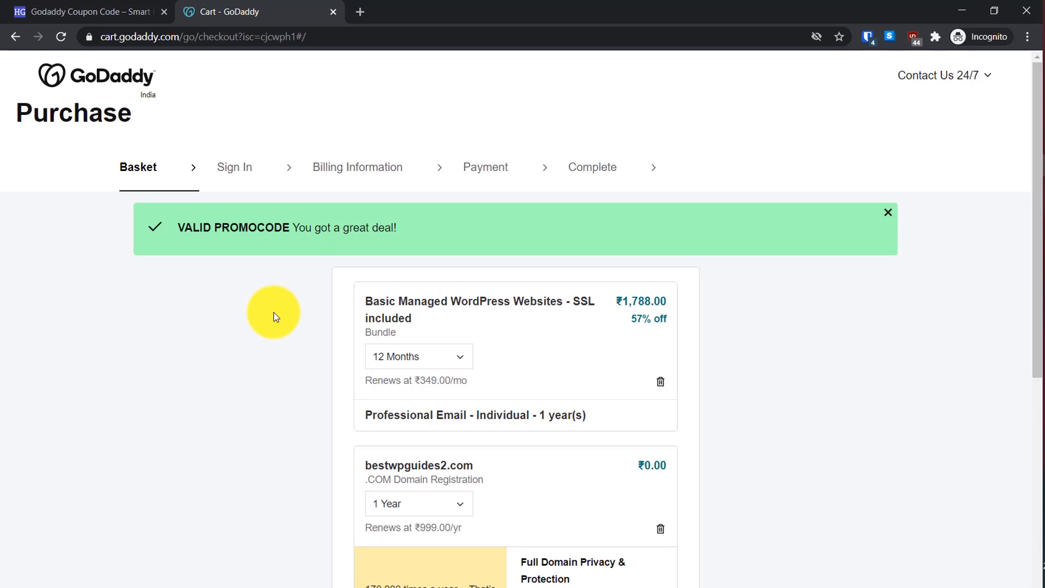
{"action": "scroll", "scroll_direction": "down", "scroll_amount": 3}
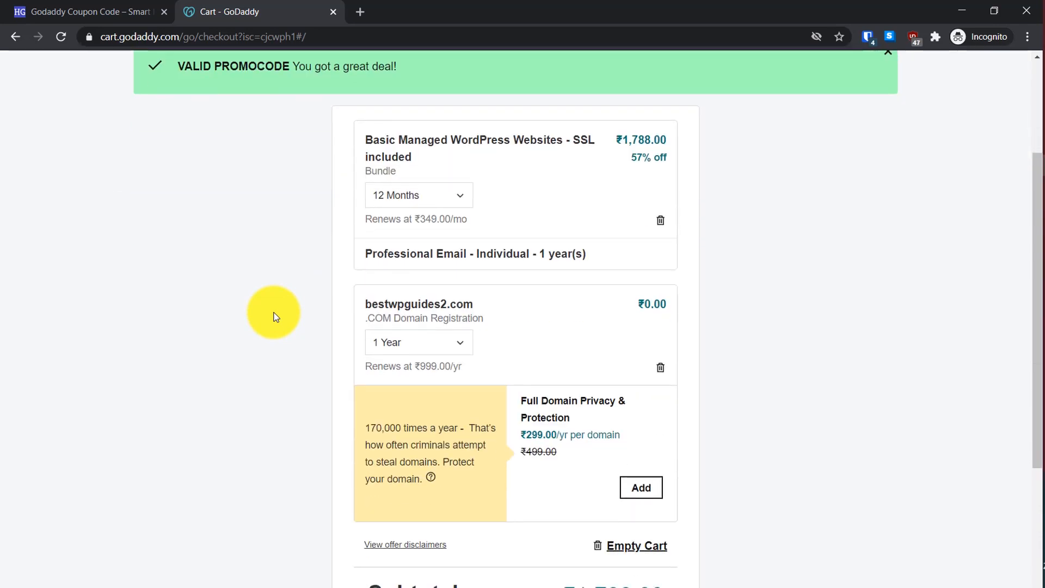
{"action": "mouse_move", "coordinate": [591, 388]}
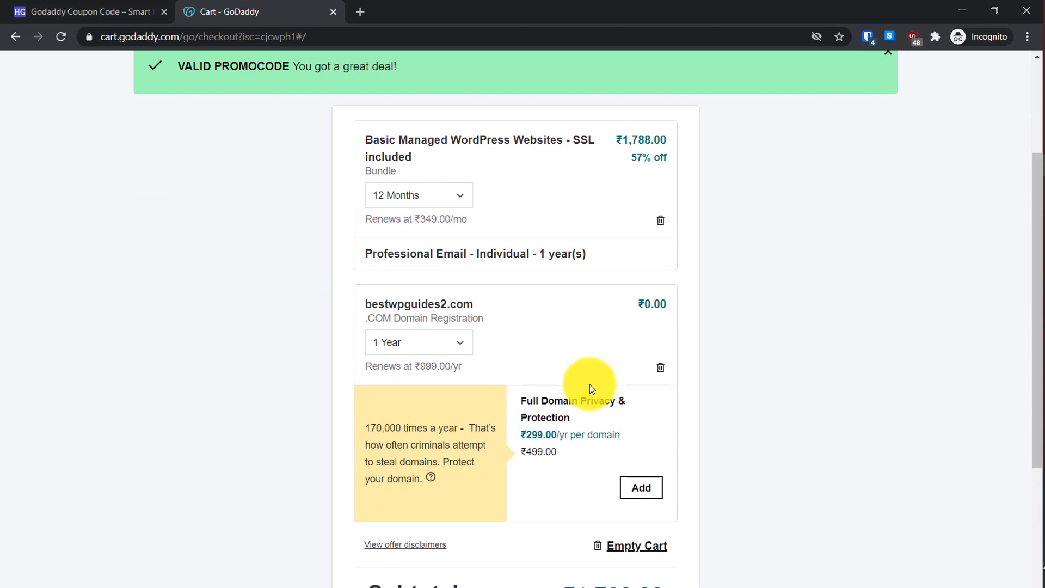
{"action": "mouse_move", "coordinate": [389, 291]}
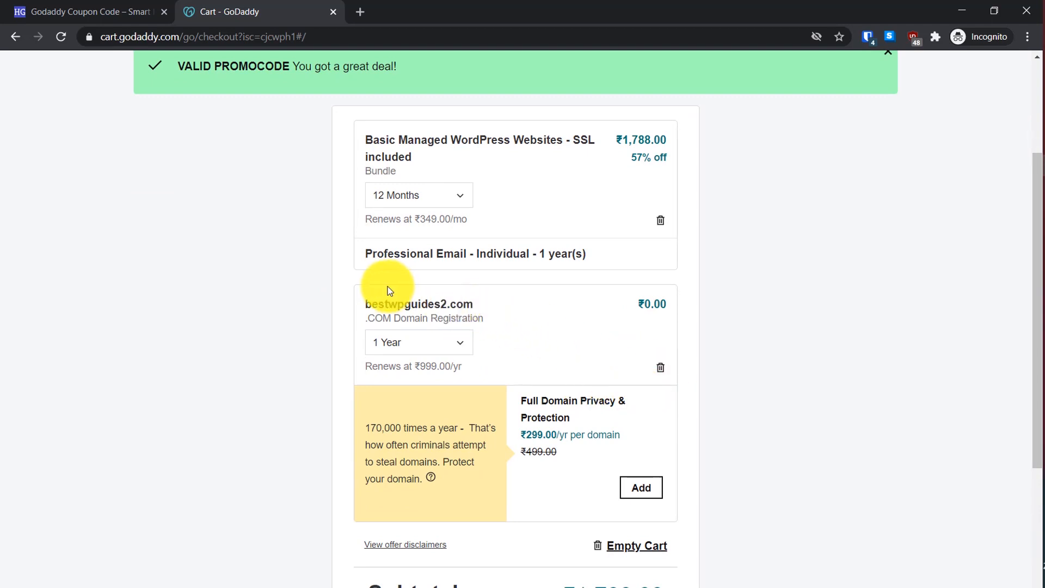
{"action": "mouse_move", "coordinate": [619, 396]}
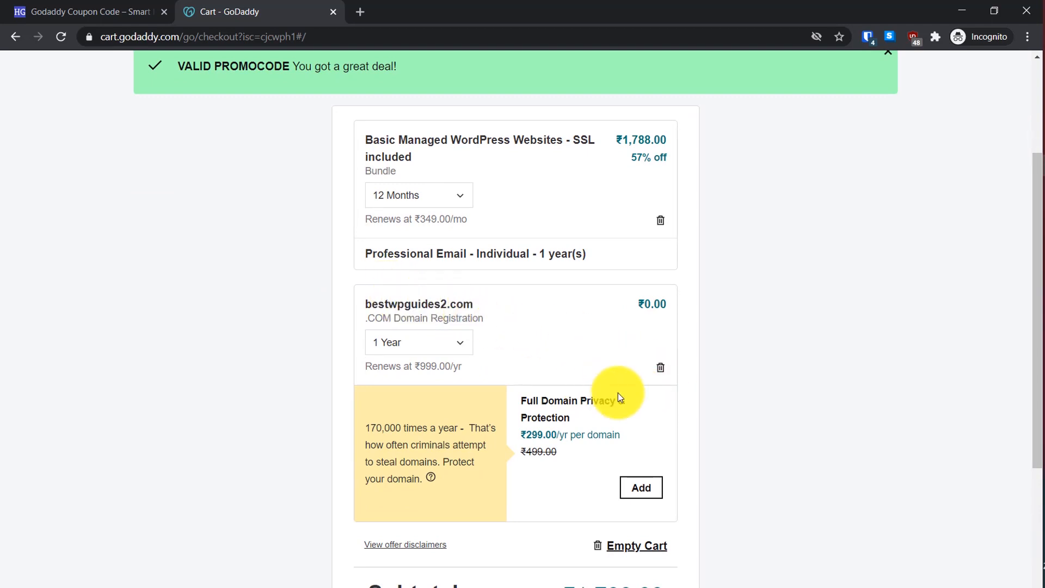
{"action": "mouse_move", "coordinate": [548, 414]}
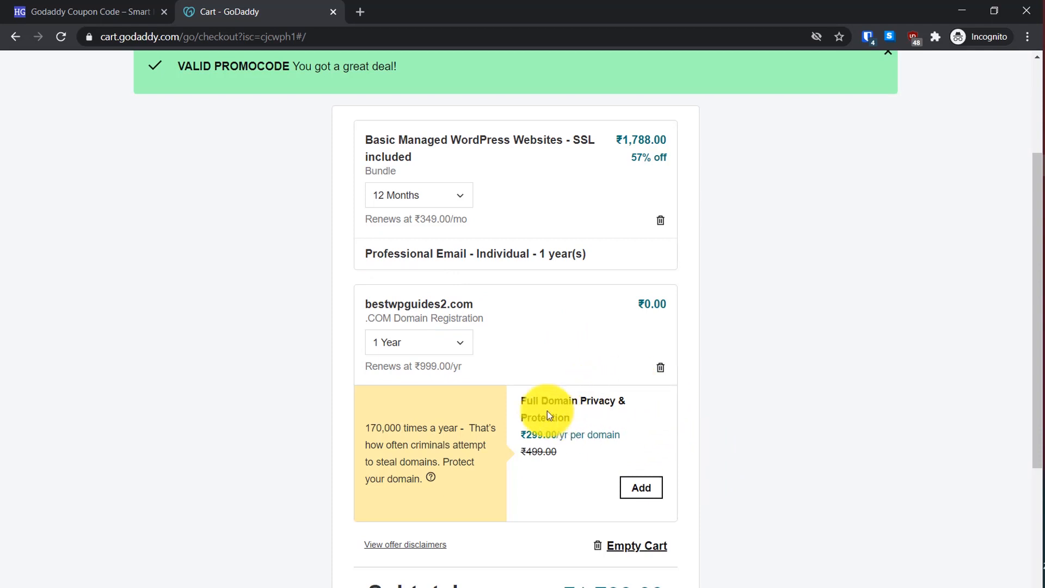
{"action": "mouse_move", "coordinate": [645, 450]}
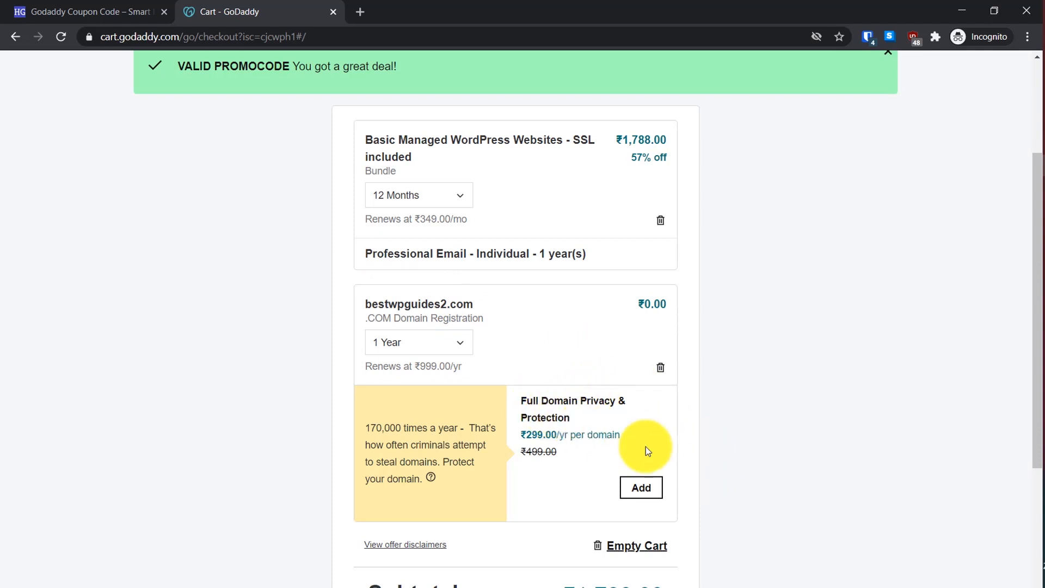
{"action": "mouse_move", "coordinate": [650, 501]}
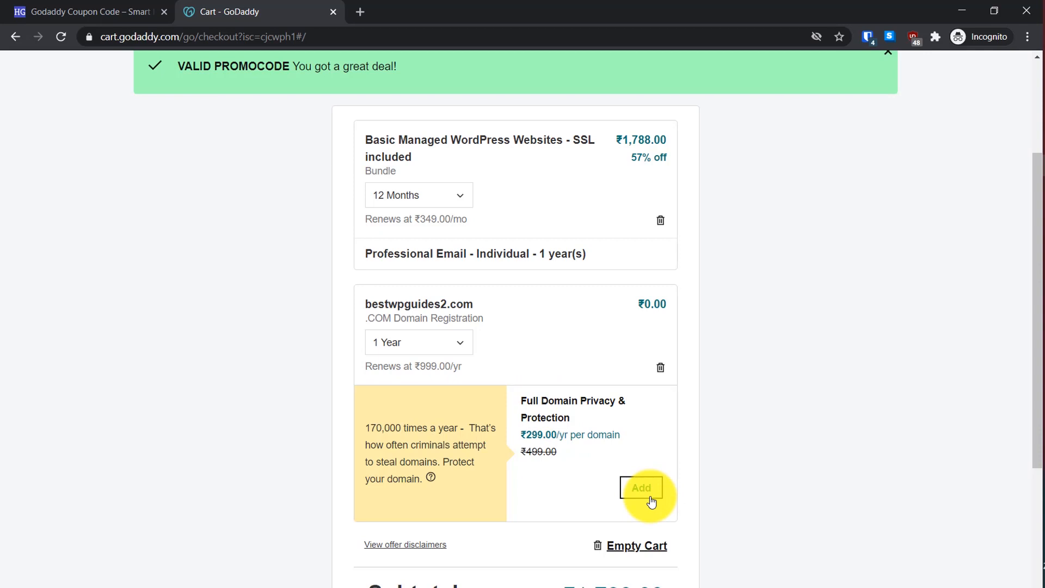
{"action": "mouse_move", "coordinate": [802, 534]}
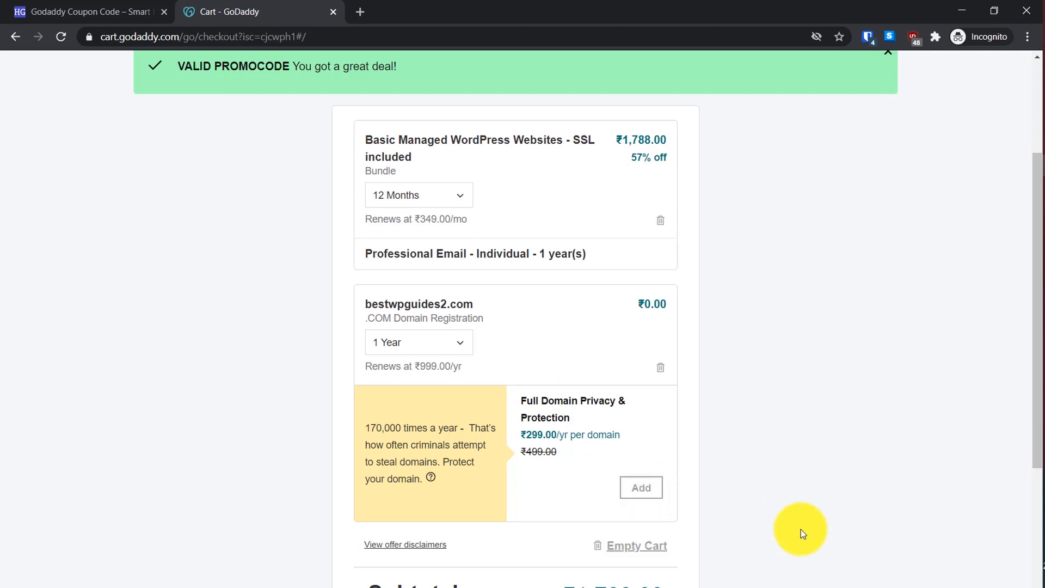
{"action": "left_click", "coordinate": [640, 488]}
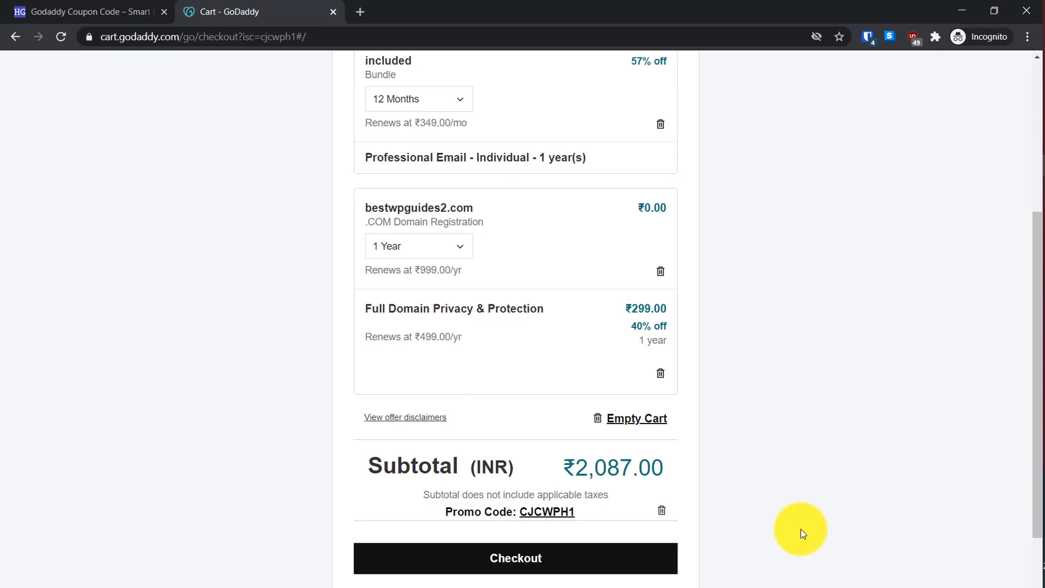
{"action": "mouse_move", "coordinate": [593, 468]}
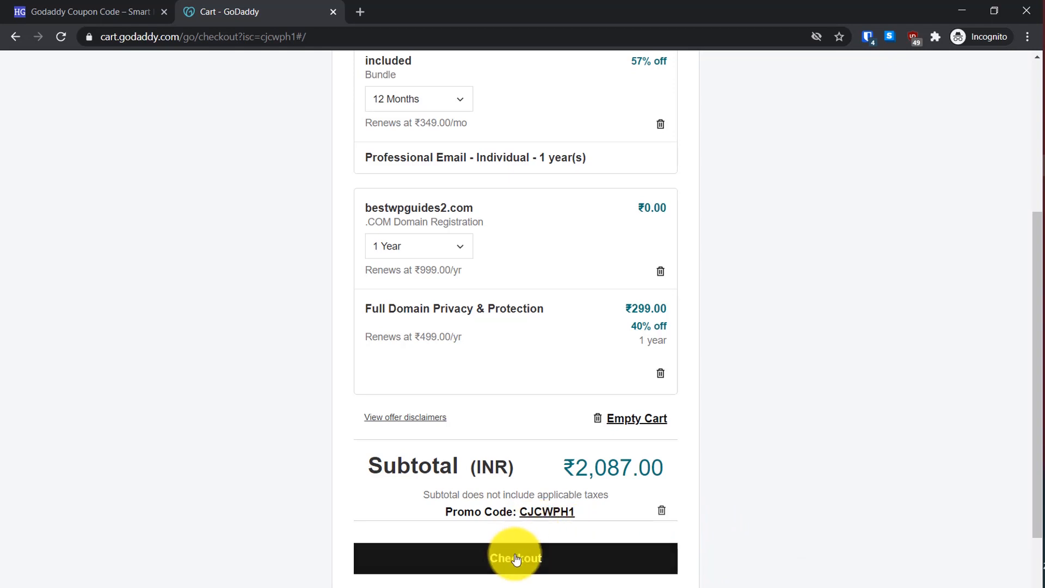
Proceed to checkout and start filling the email in the Create an Account form
{"action": "left_click", "coordinate": [515, 557]}
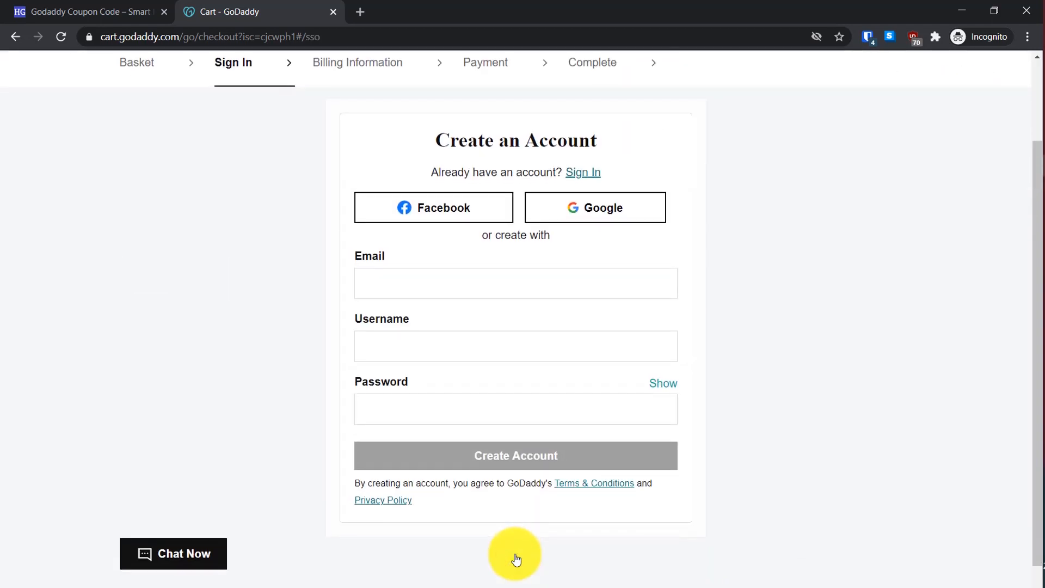
{"action": "mouse_move", "coordinate": [433, 340]}
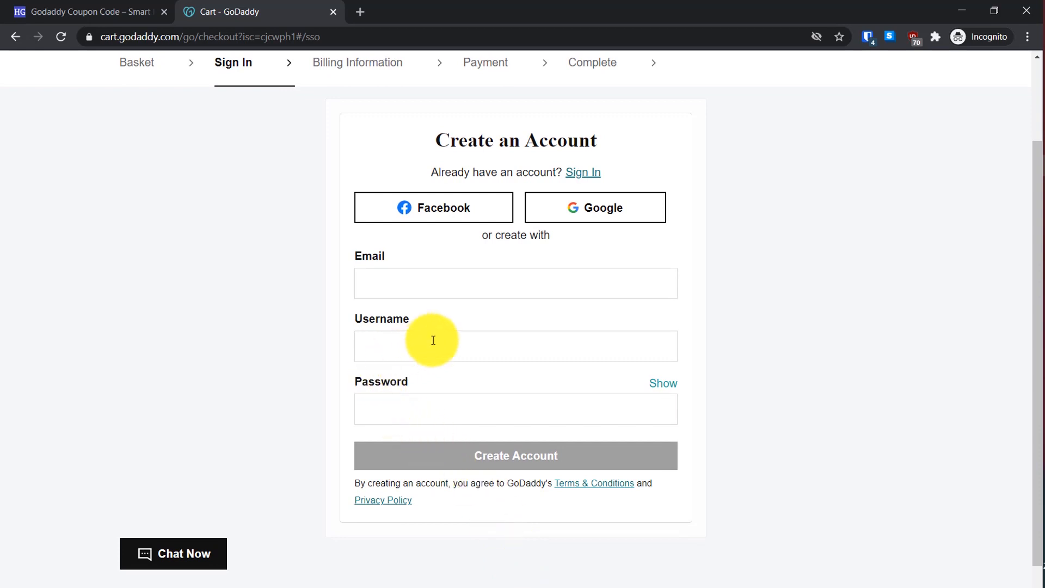
{"action": "mouse_move", "coordinate": [460, 287]}
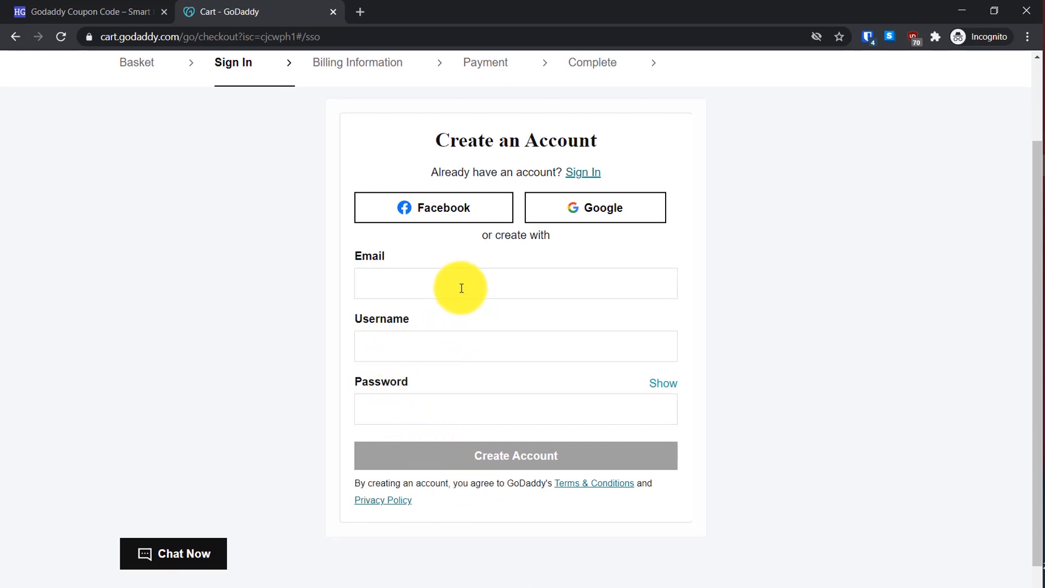
{"action": "left_click", "coordinate": [461, 283]}
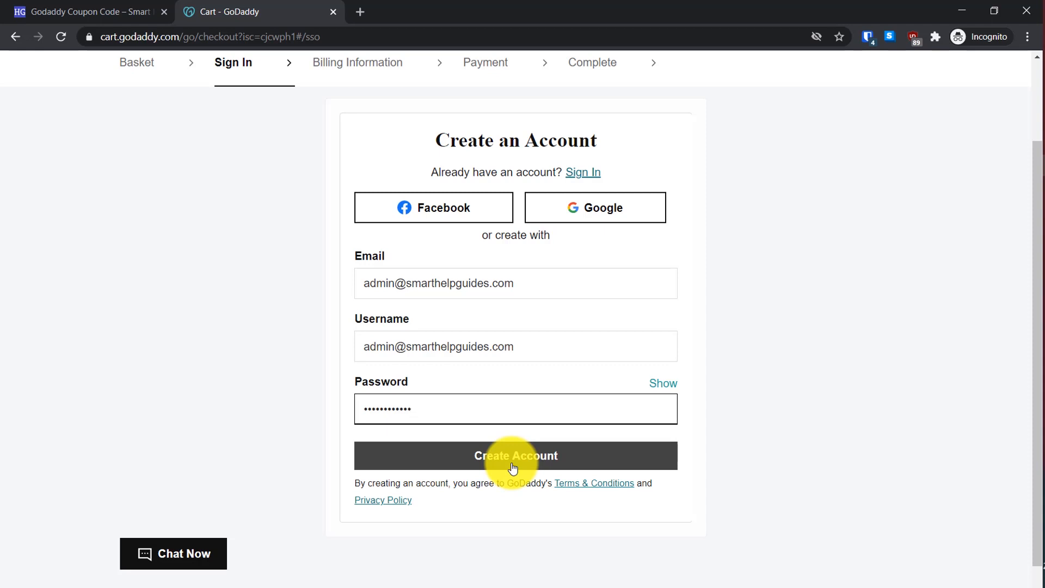
Create the GoDaddy account with the entered details and reach the payment step
{"action": "left_click", "coordinate": [515, 455]}
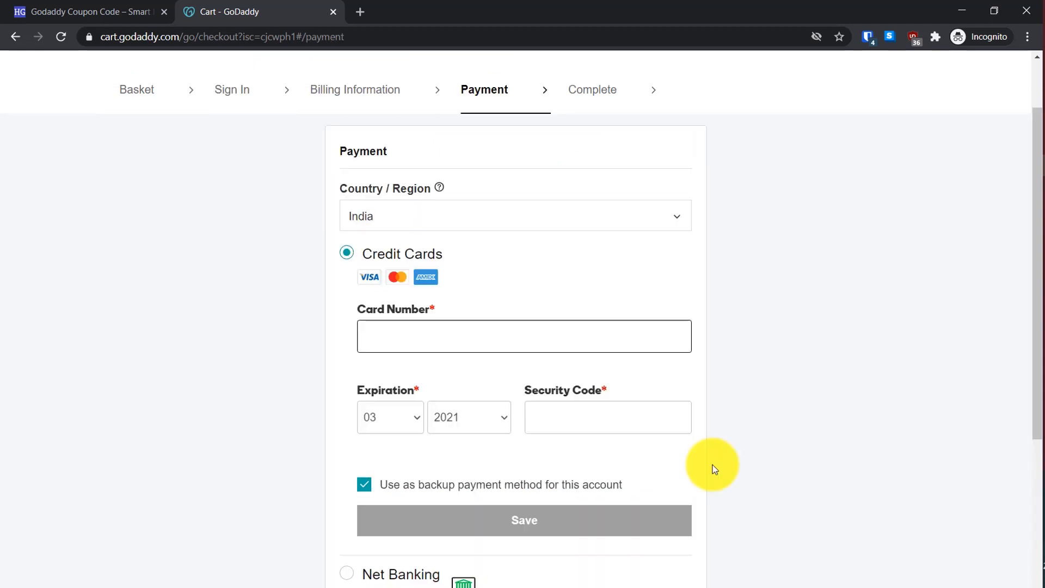
{"action": "mouse_move", "coordinate": [660, 312]}
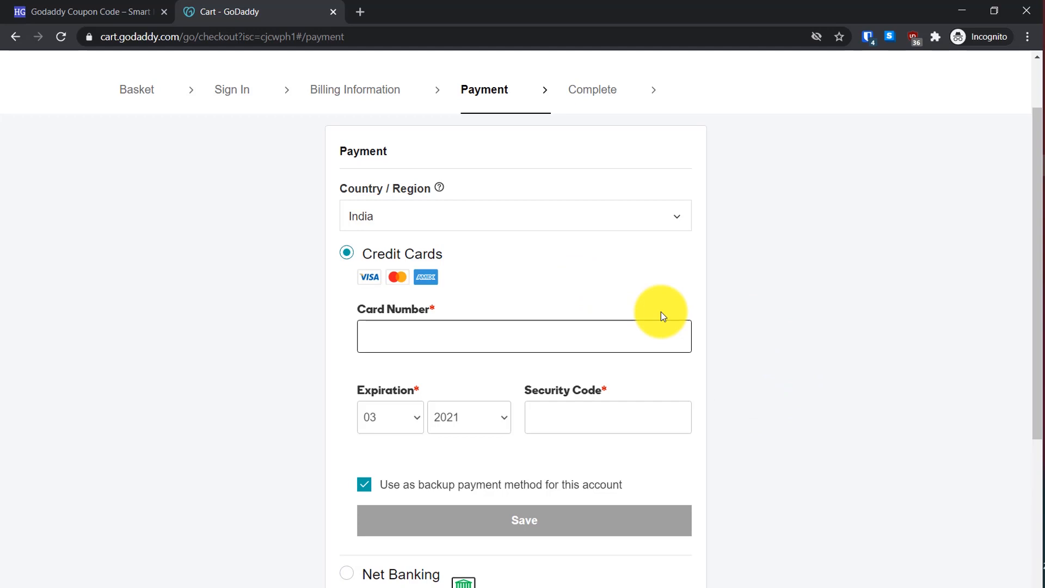
{"action": "mouse_move", "coordinate": [575, 443]}
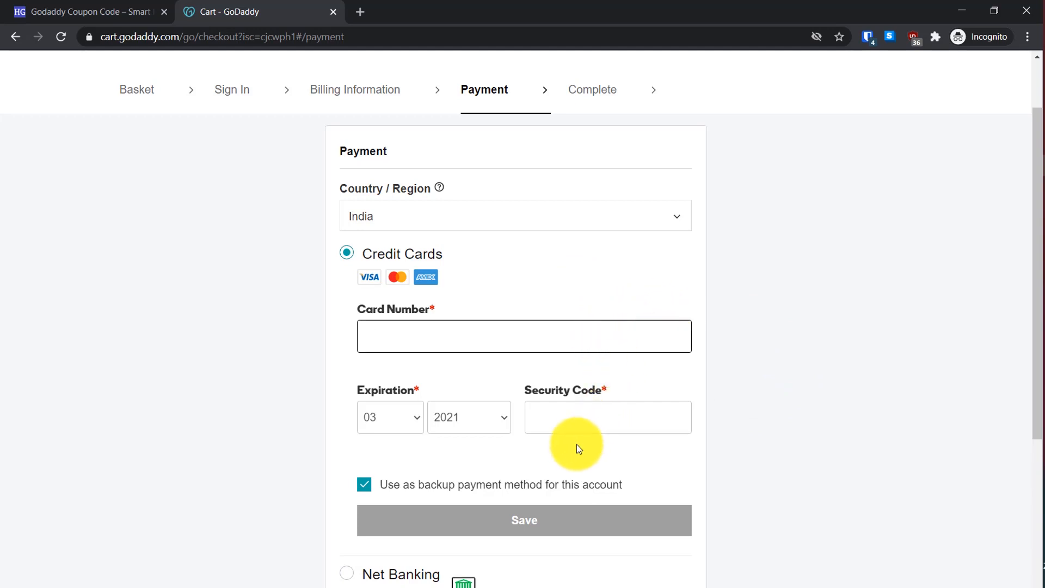
{"action": "mouse_move", "coordinate": [608, 483]}
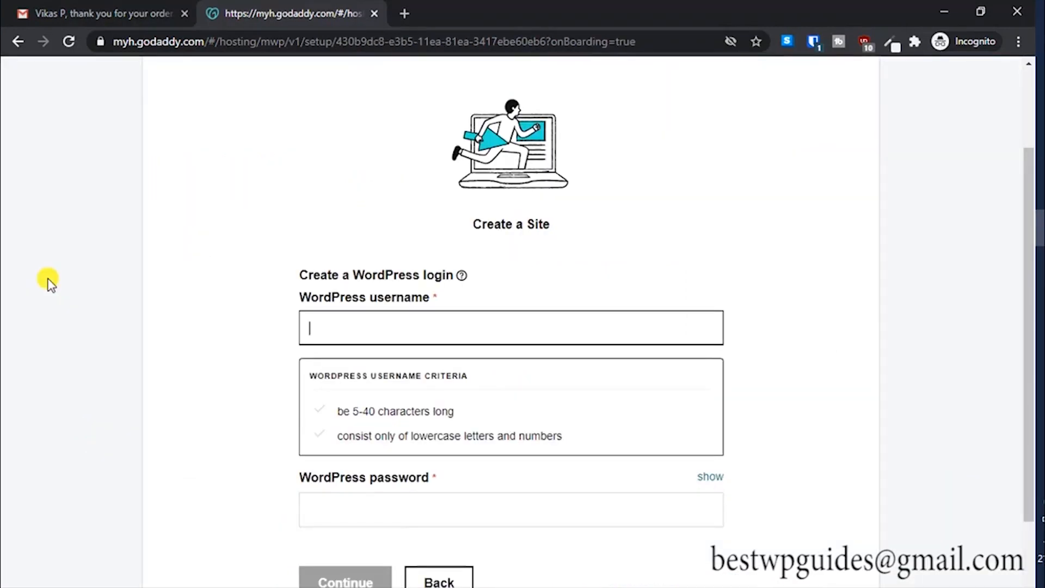
Enter bestwpstore as the WordPress username with a password and continue
{"action": "type", "text": "bestwp"}
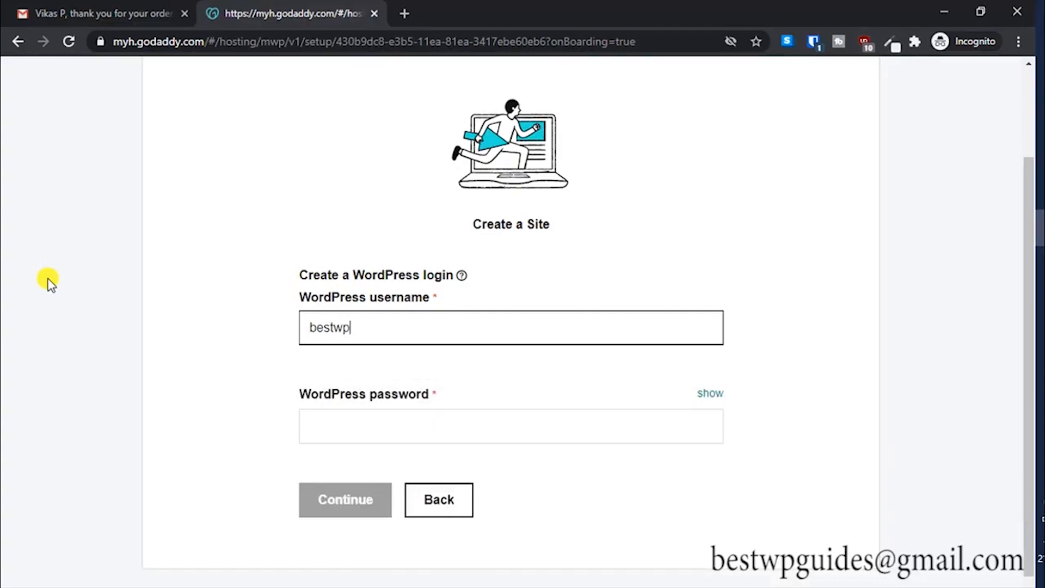
{"action": "type", "text": "store"}
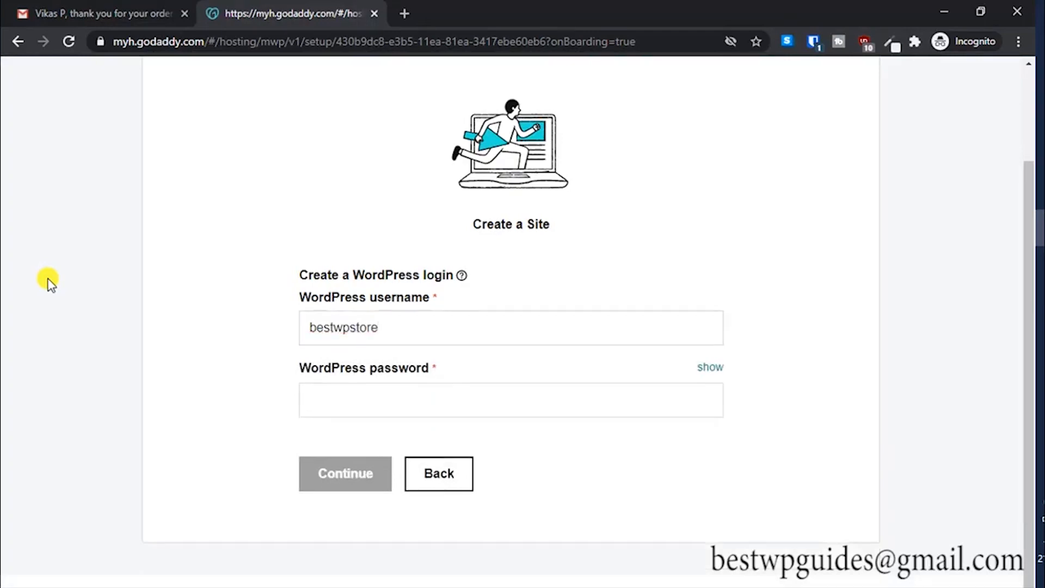
{"action": "left_click", "coordinate": [510, 400]}
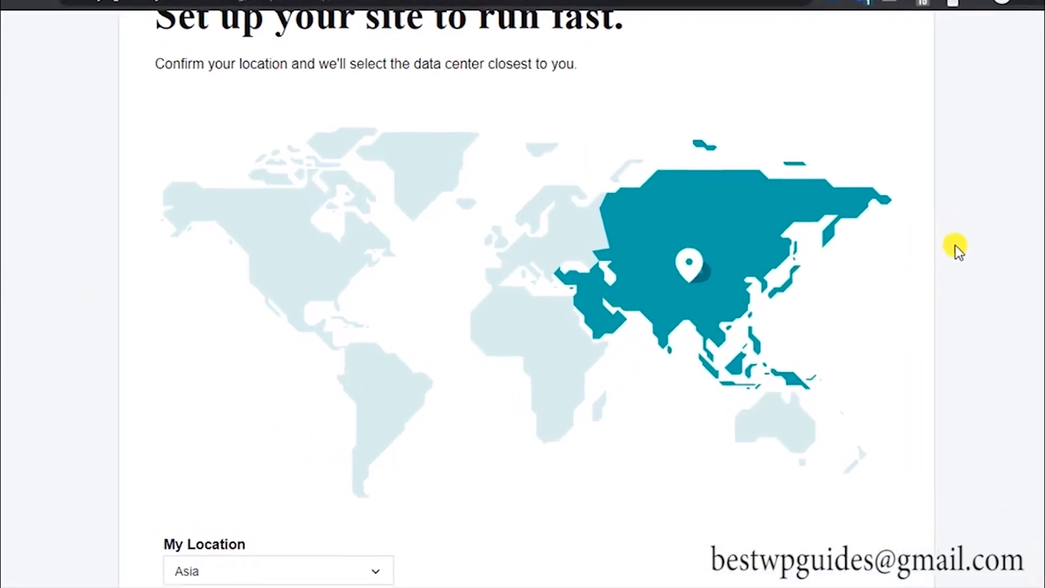
Choose Europe instead of Asia as the data-center location and continue the setup
{"action": "scroll", "scroll_direction": "down", "scroll_amount": 3}
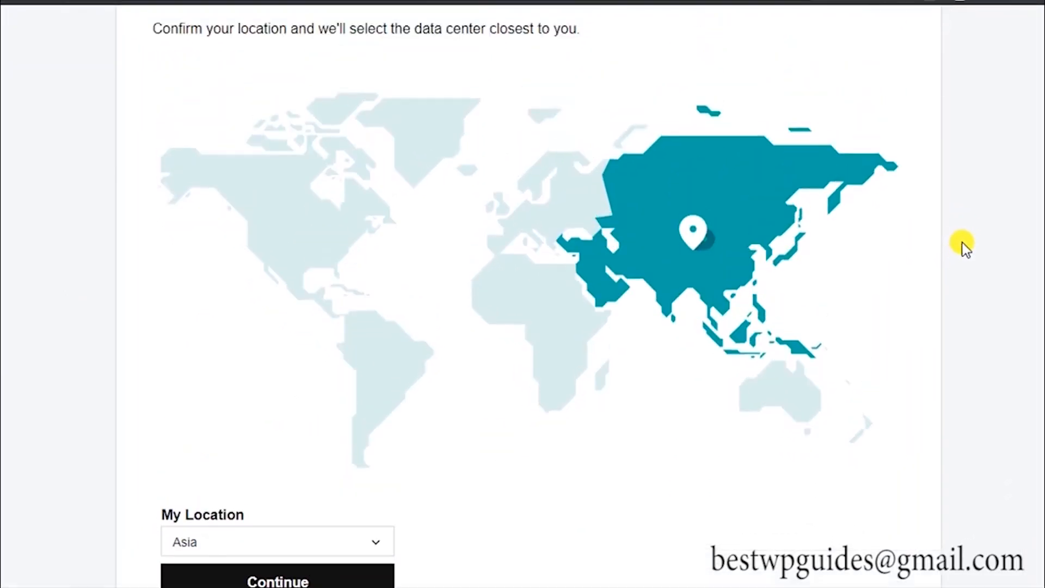
{"action": "left_click", "coordinate": [275, 541]}
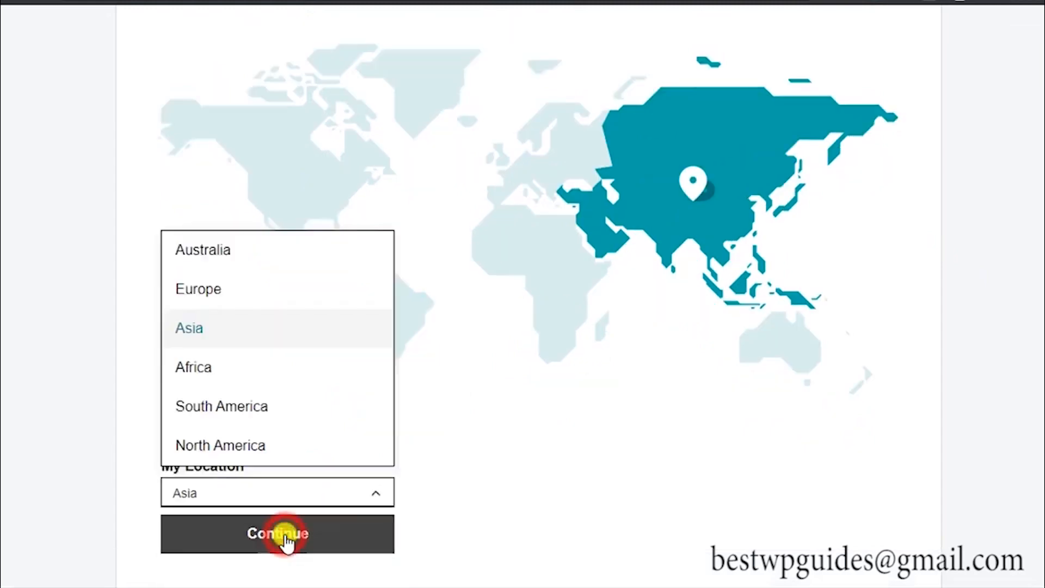
{"action": "mouse_move", "coordinate": [326, 272]}
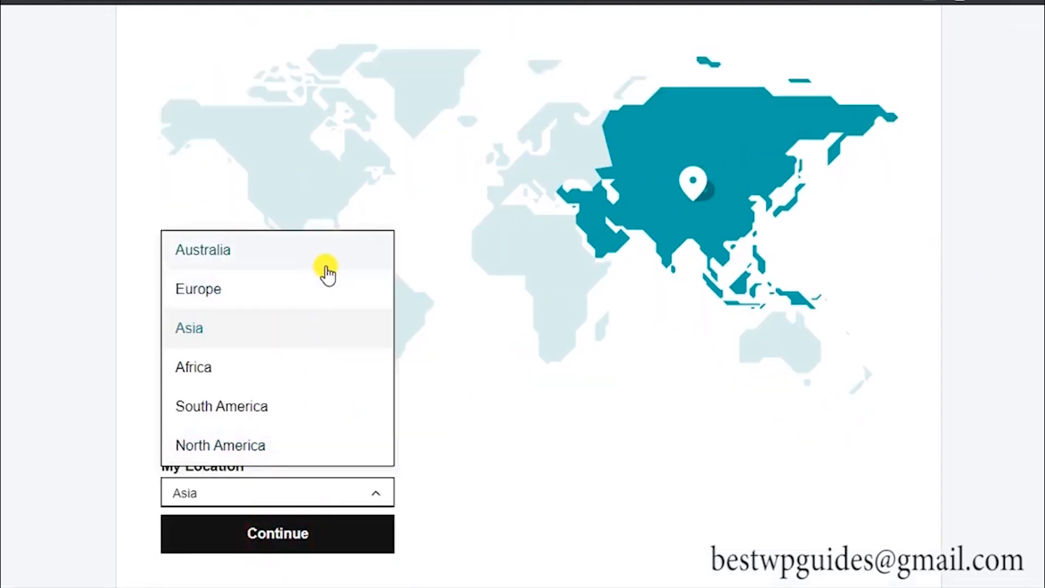
{"action": "left_click", "coordinate": [198, 288]}
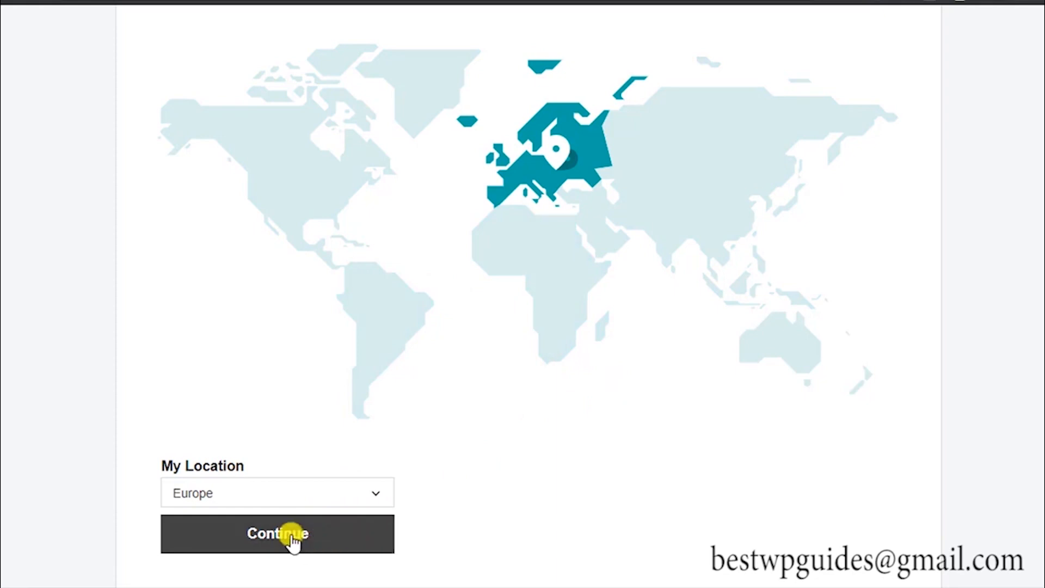
{"action": "left_click", "coordinate": [277, 533]}
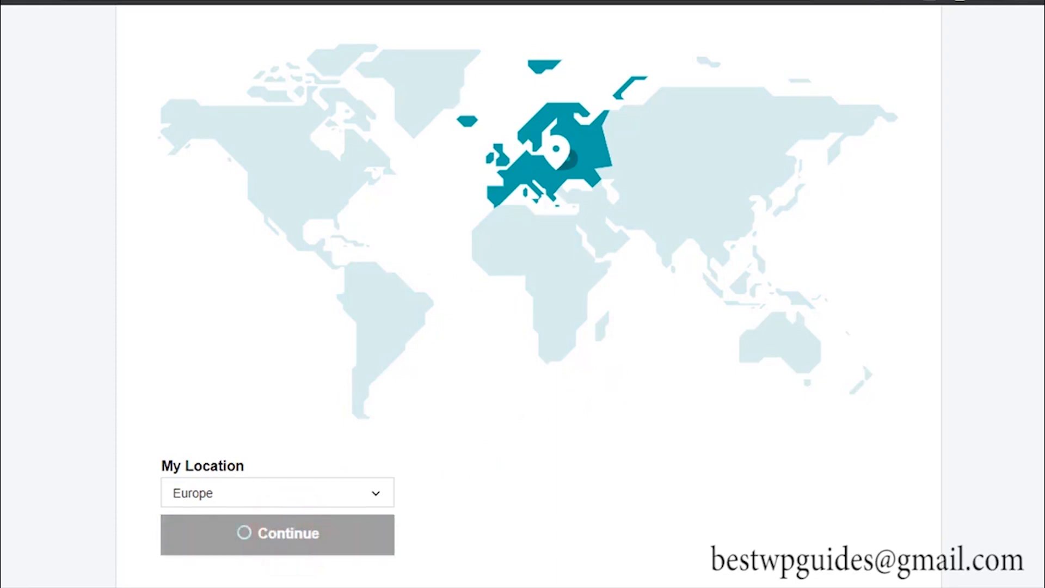
{"action": "left_click", "coordinate": [277, 533]}
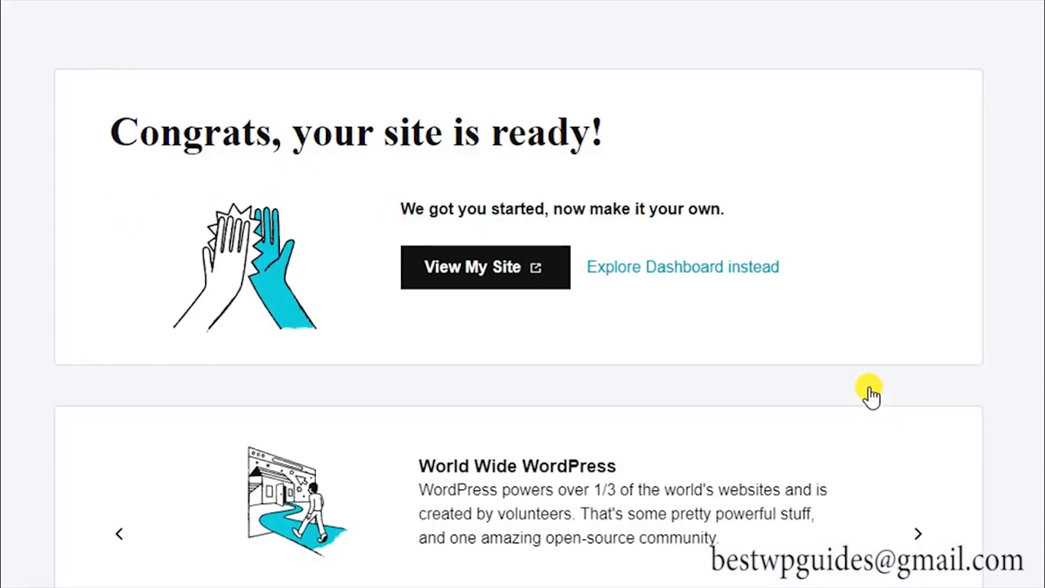
{"action": "mouse_move", "coordinate": [276, 144]}
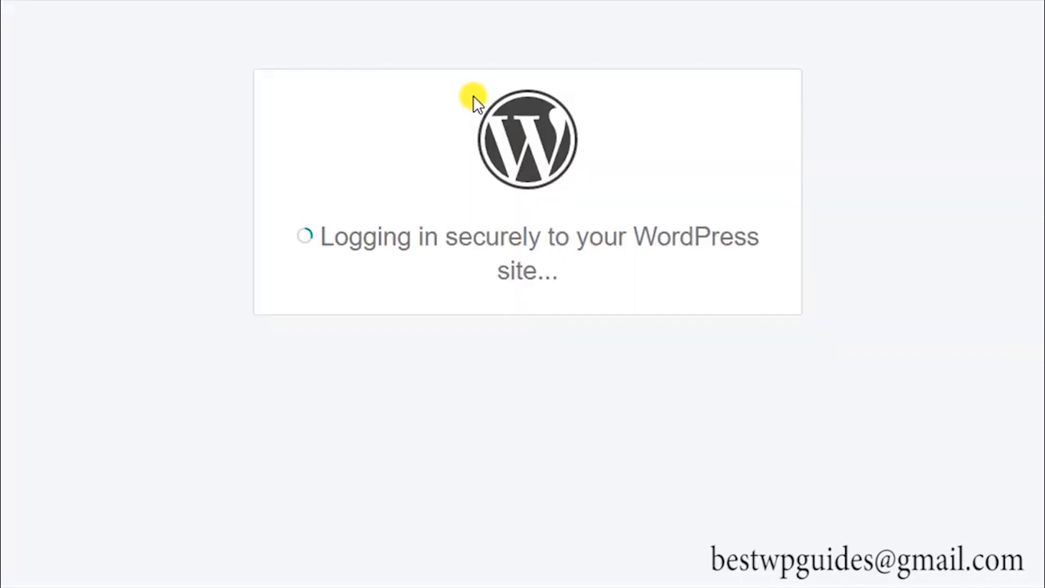
{"action": "mouse_move", "coordinate": [480, 110]}
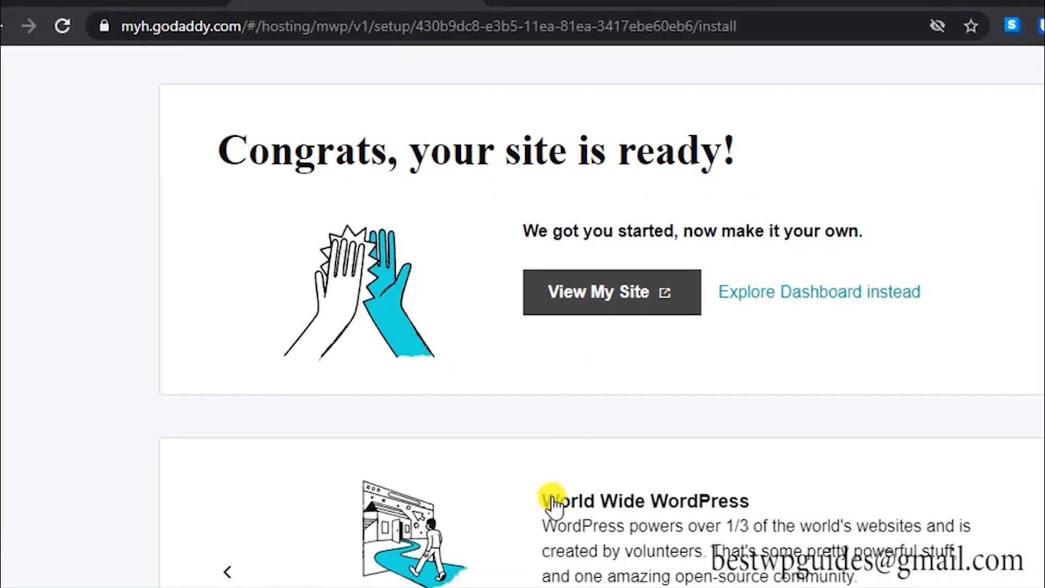
Browse the getting-started tips on the Congrats page and choose Explore Dashboard
{"action": "left_click", "coordinate": [170, 440]}
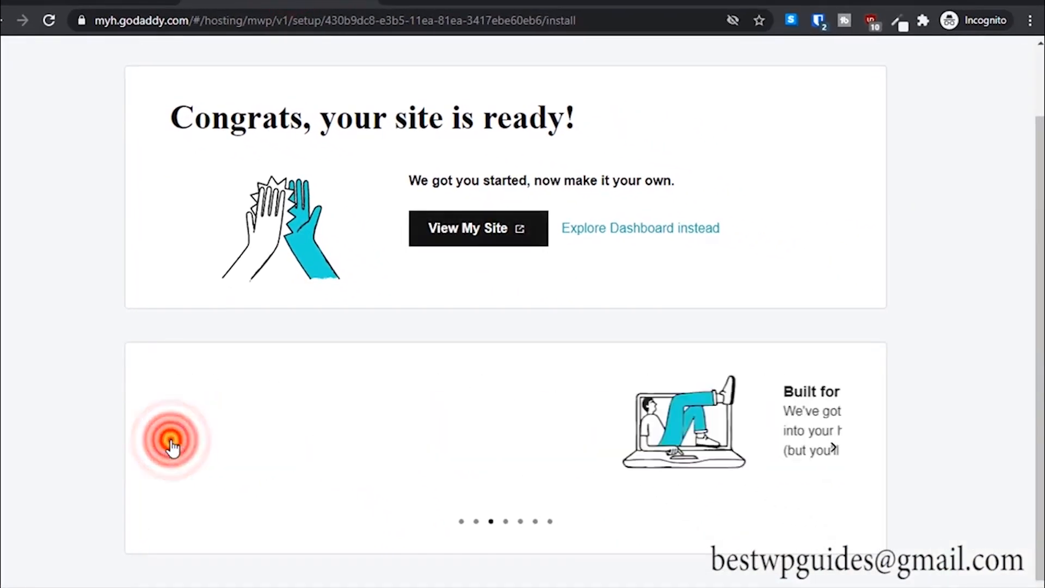
{"action": "left_click", "coordinate": [172, 442]}
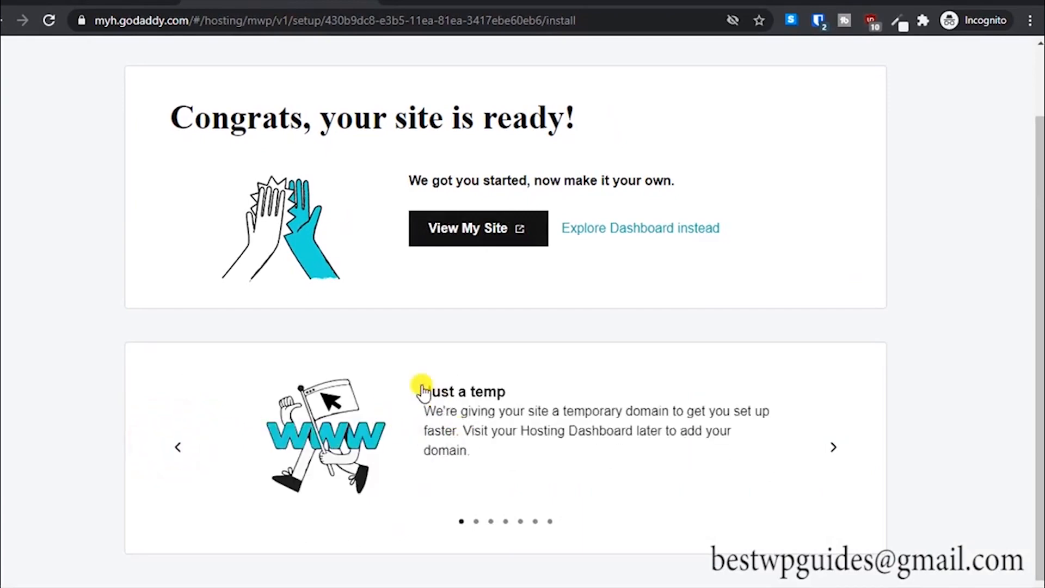
{"action": "left_click", "coordinate": [477, 227]}
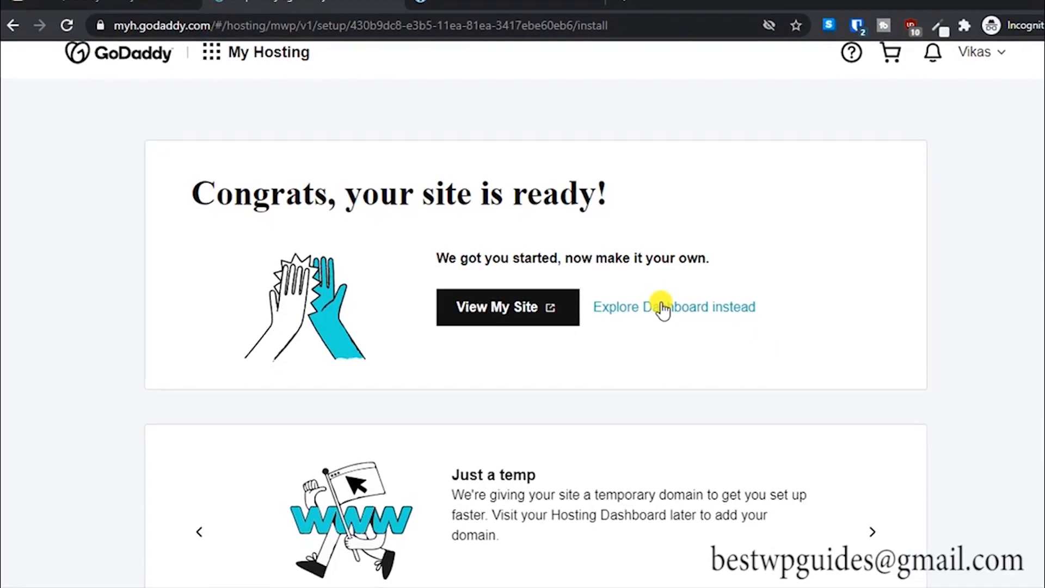
{"action": "left_click", "coordinate": [672, 307]}
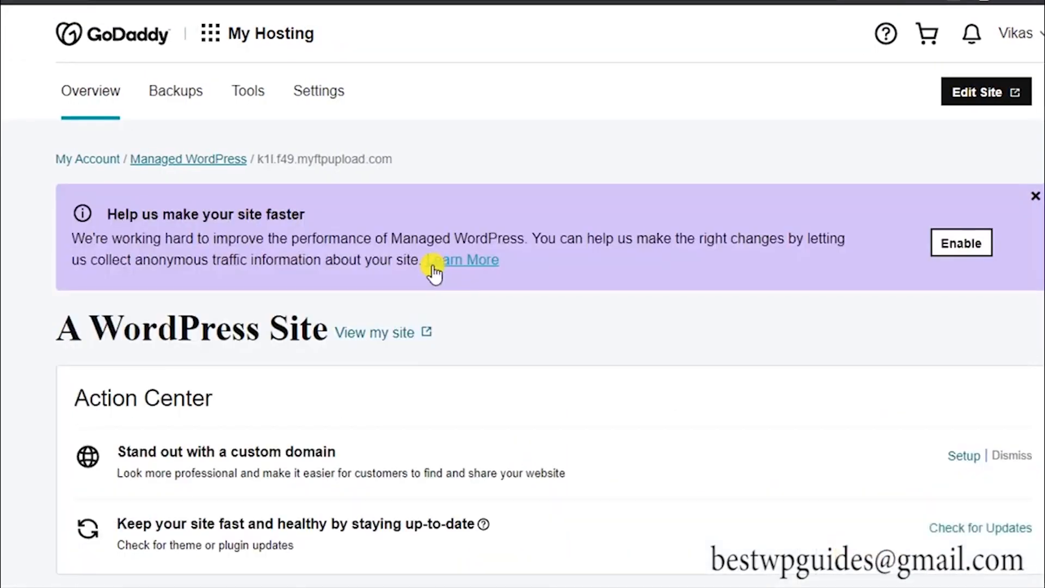
Scroll through the managed WordPress Overview page showing the temporary domain and action center
{"action": "scroll", "scroll_direction": "down", "scroll_amount": 3}
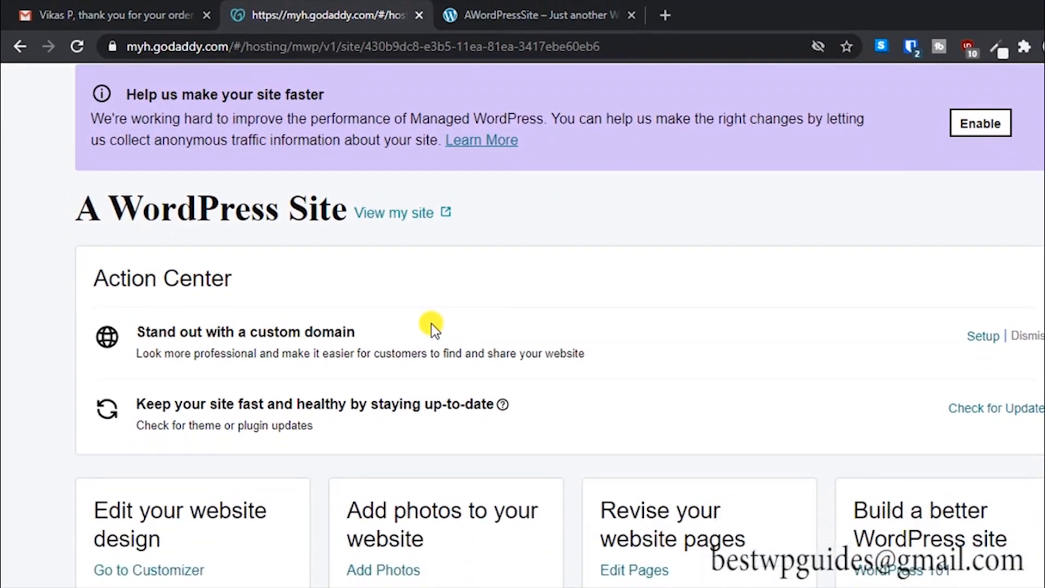
{"action": "scroll", "scroll_direction": "down", "scroll_amount": 3}
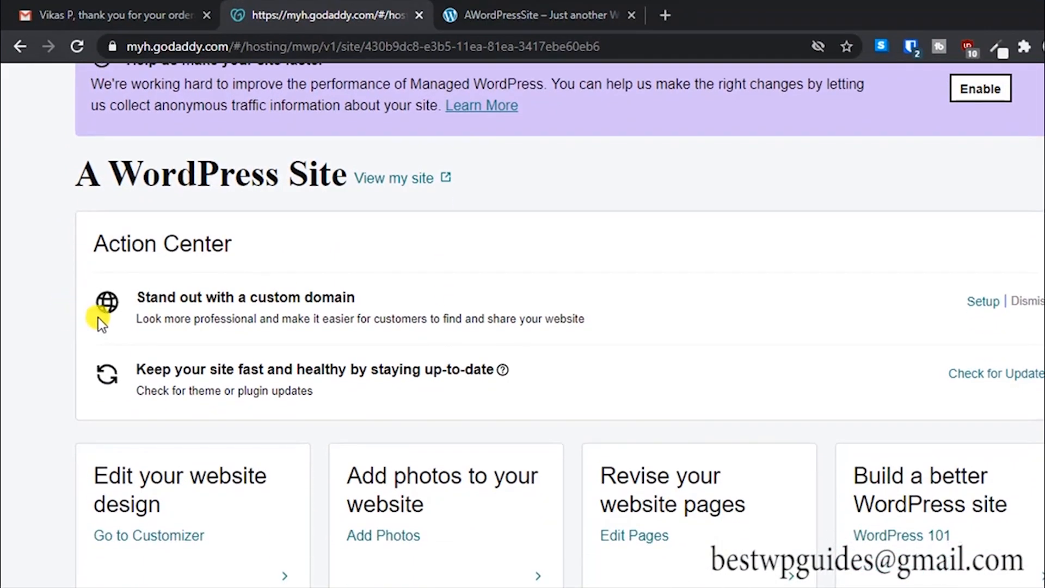
{"action": "scroll", "scroll_direction": "up", "scroll_amount": 3}
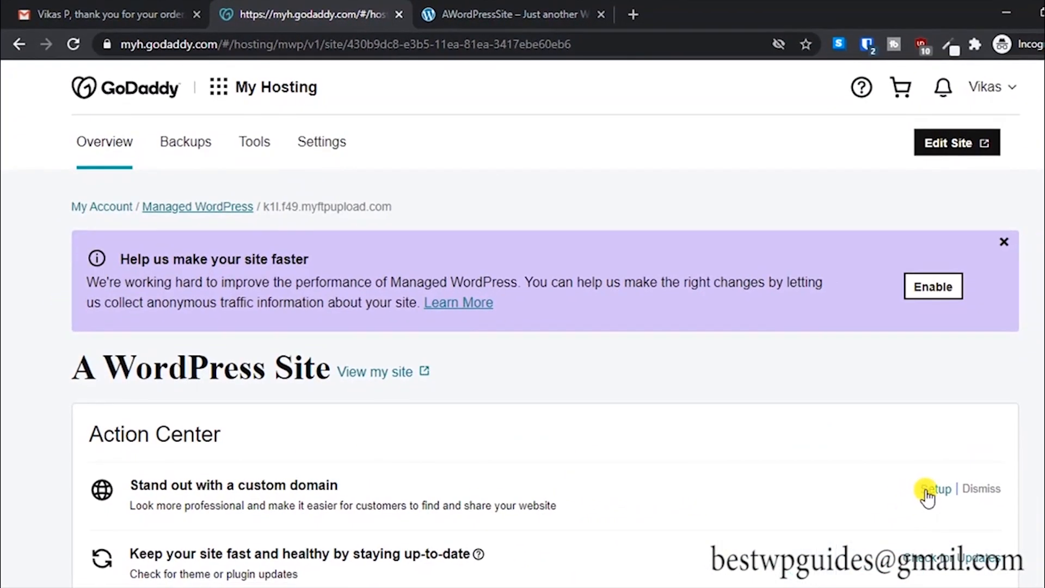
Attach bestwpguides.com to the managed WordPress site as its primary domain
{"action": "left_click", "coordinate": [938, 489]}
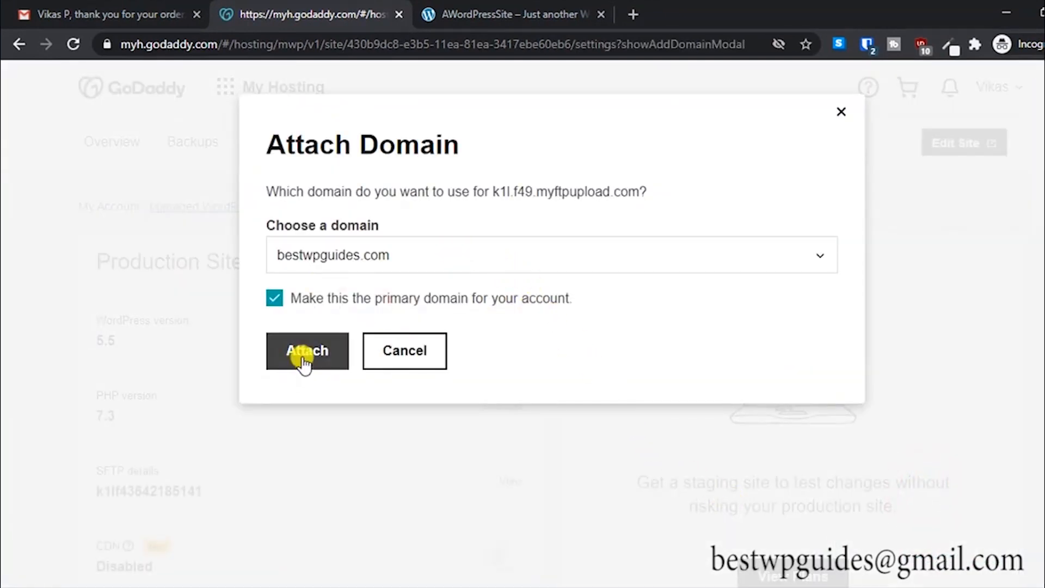
{"action": "left_click", "coordinate": [307, 351]}
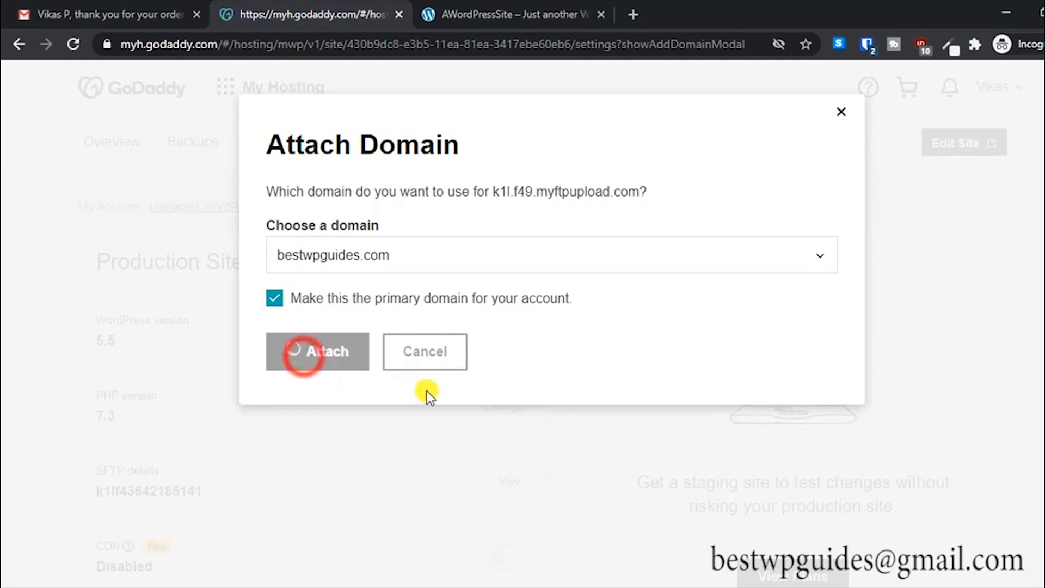
{"action": "left_click", "coordinate": [317, 352]}
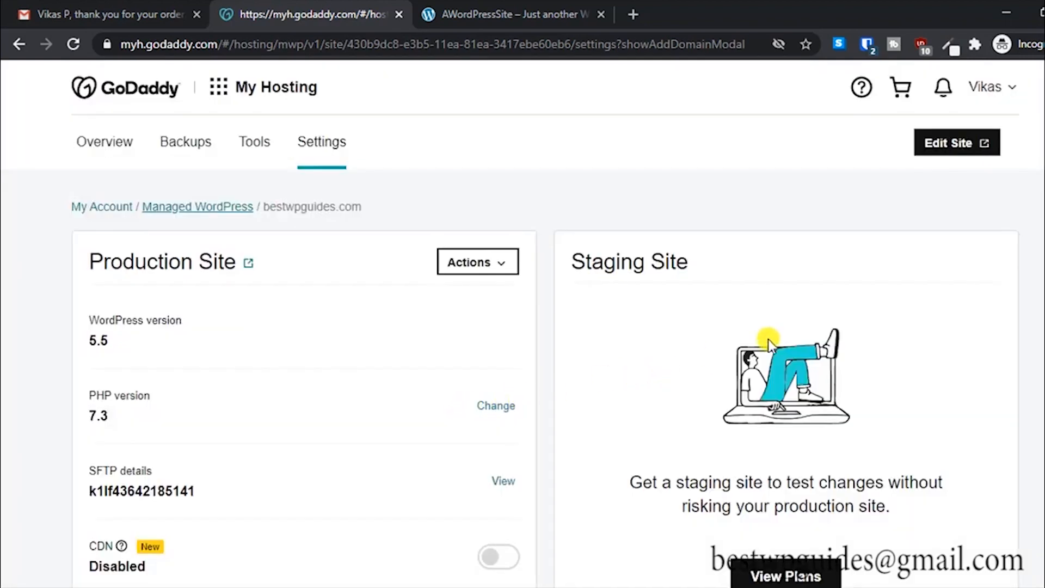
{"action": "scroll", "scroll_direction": "down", "scroll_amount": 3}
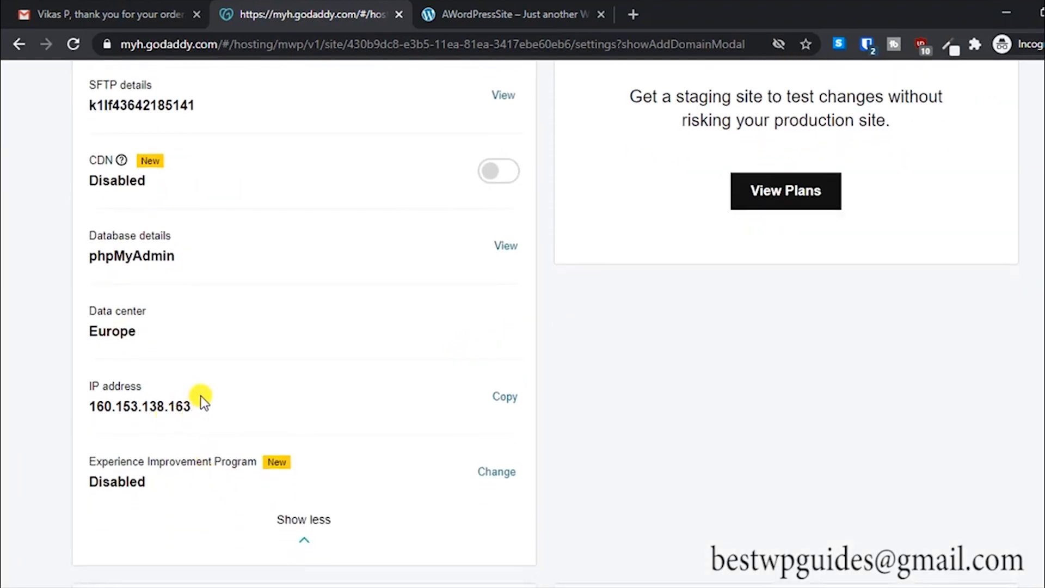
{"action": "scroll", "scroll_direction": "down", "scroll_amount": 3}
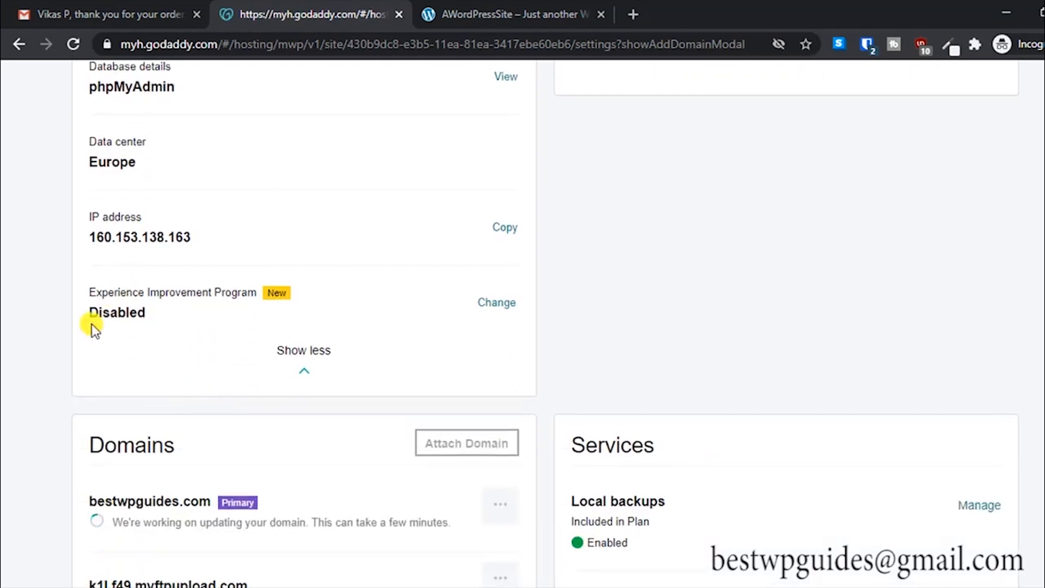
{"action": "scroll", "scroll_direction": "down", "scroll_amount": 3}
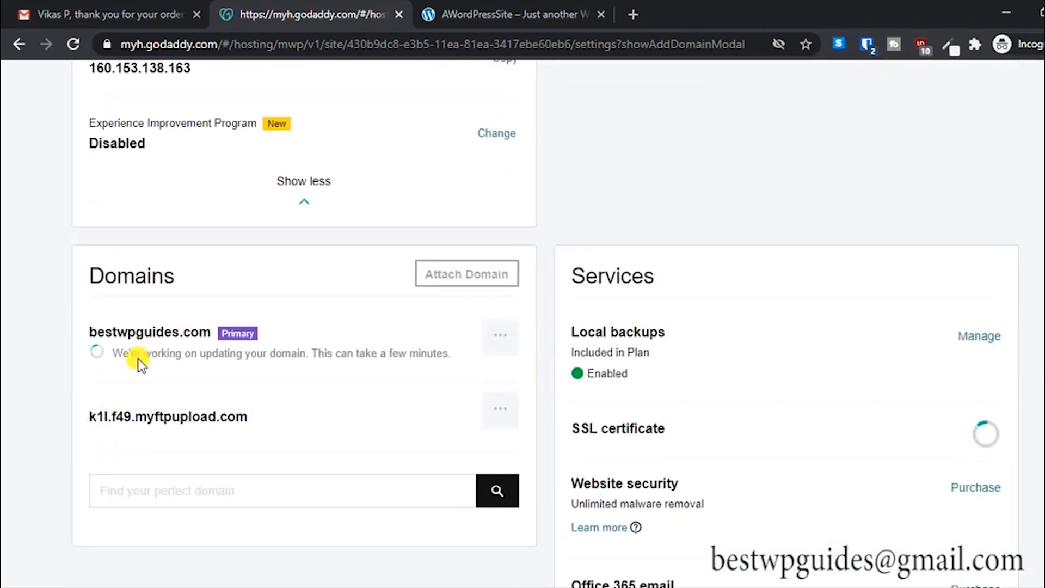
{"action": "mouse_move", "coordinate": [209, 347]}
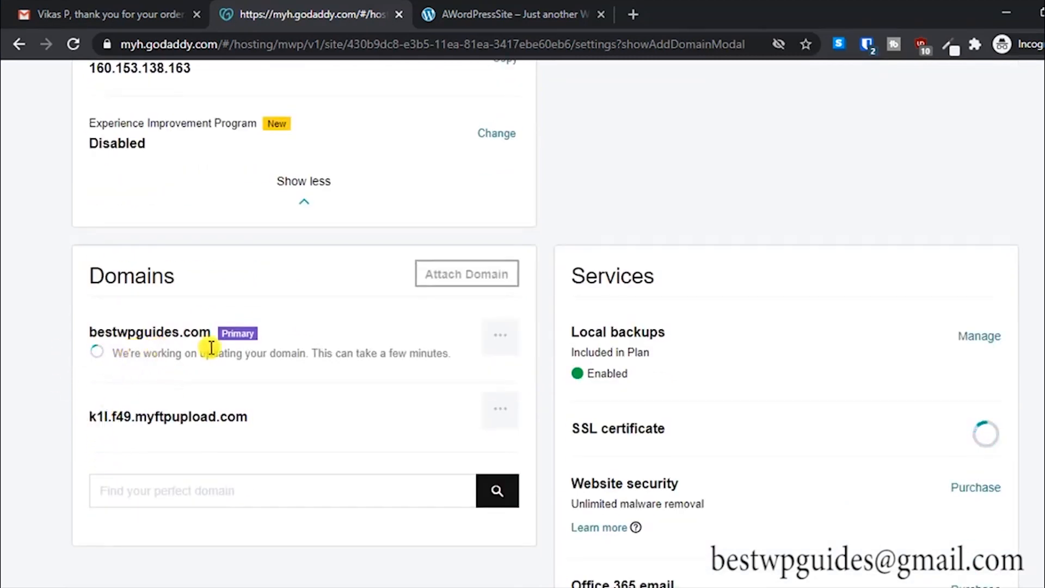
Open bestwpguides.com in a new browser tab from the Domains list
{"action": "left_click", "coordinate": [500, 336]}
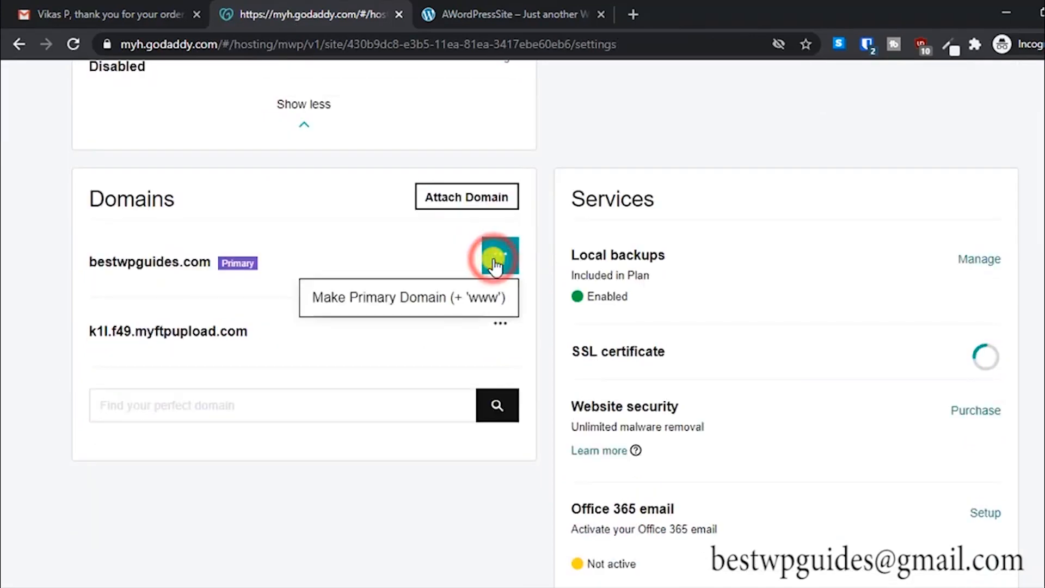
{"action": "mouse_move", "coordinate": [91, 259]}
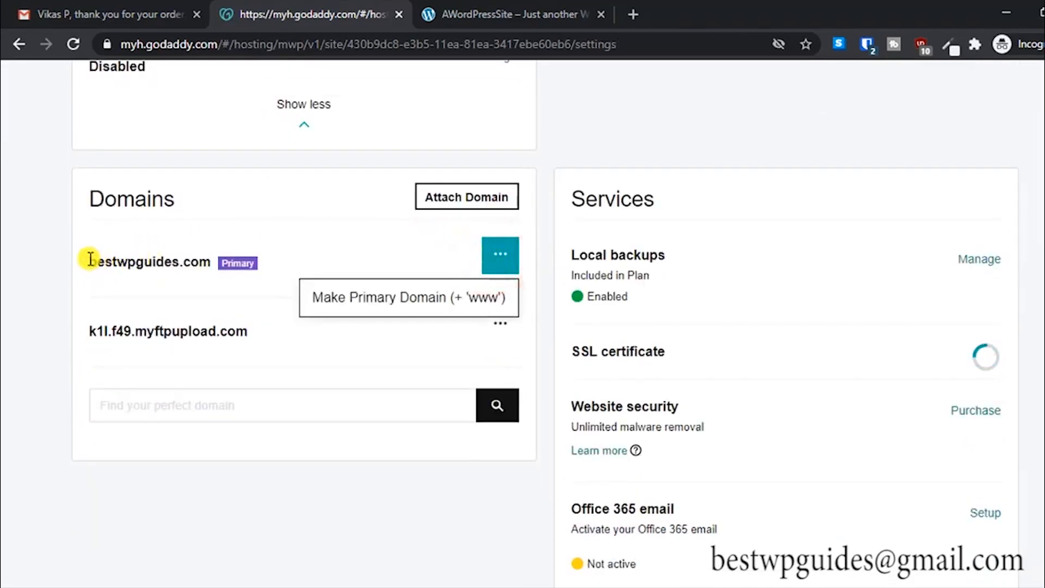
{"action": "right_click", "coordinate": [150, 261]}
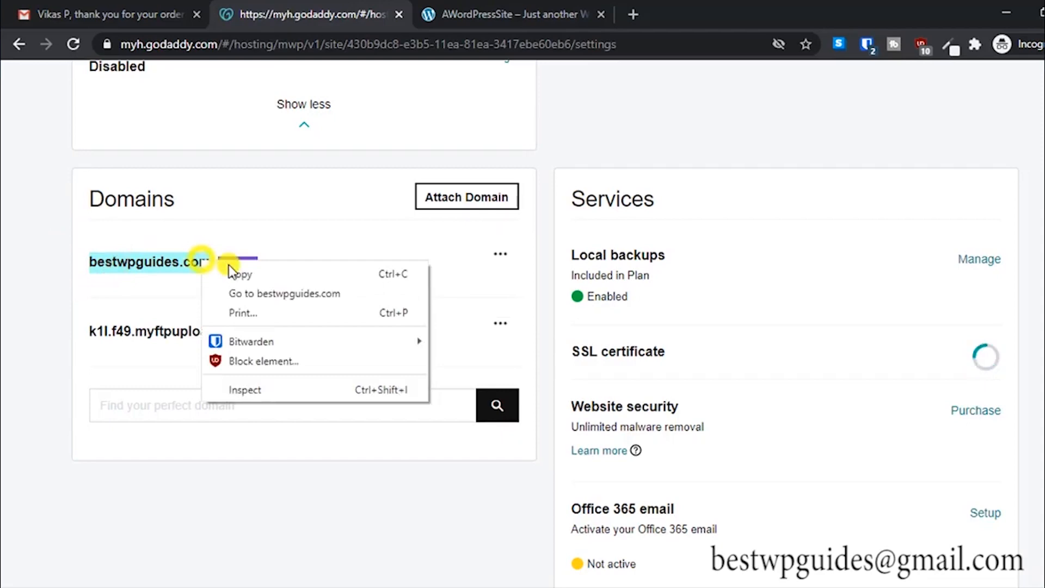
{"action": "left_click", "coordinate": [284, 293]}
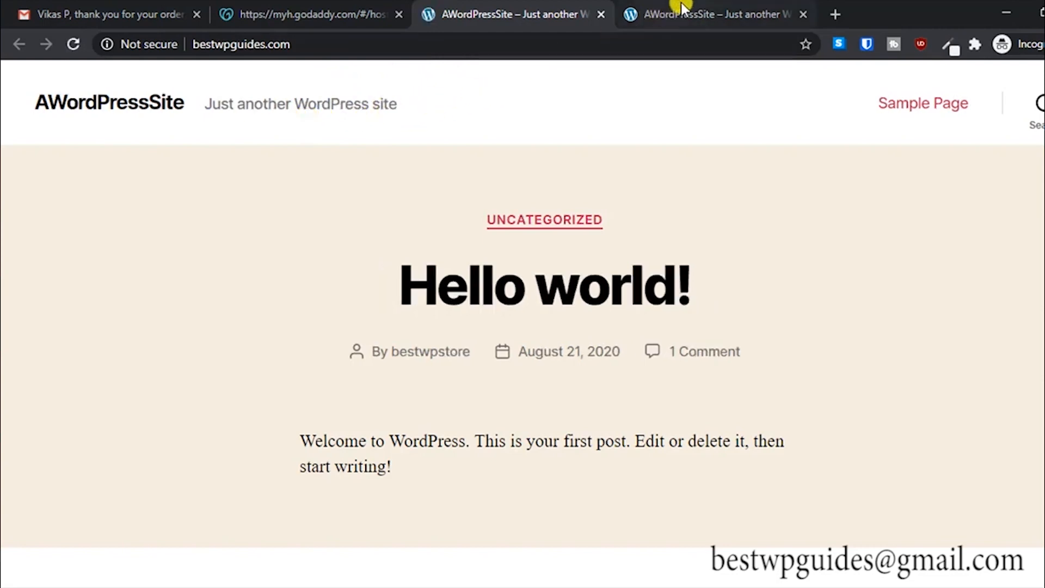
Close the myftpupload.com tab and go to bestwpguides.com/login to reach the WordPress login page
{"action": "left_click", "coordinate": [714, 15]}
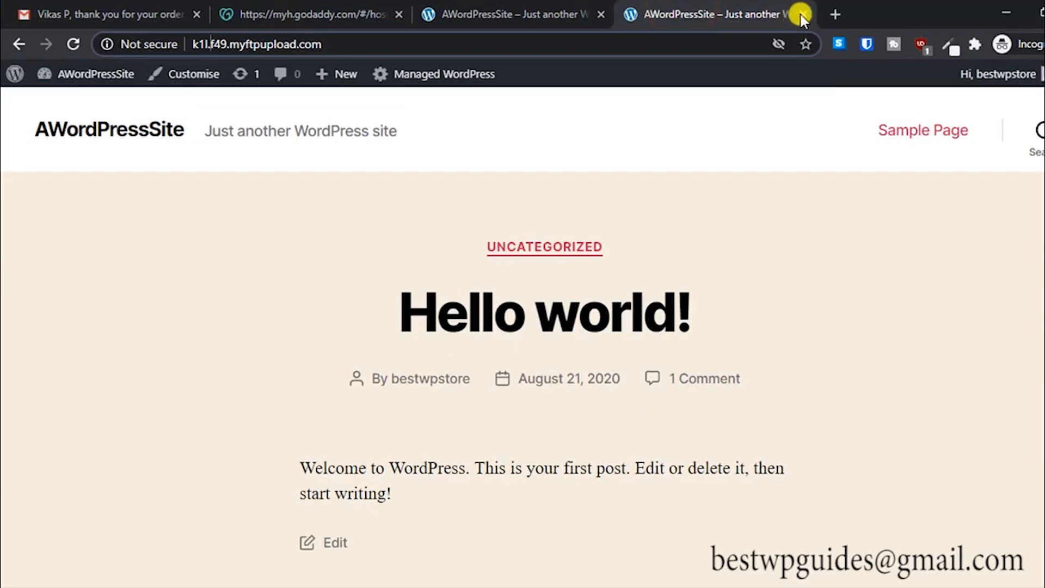
{"action": "left_click", "coordinate": [799, 14]}
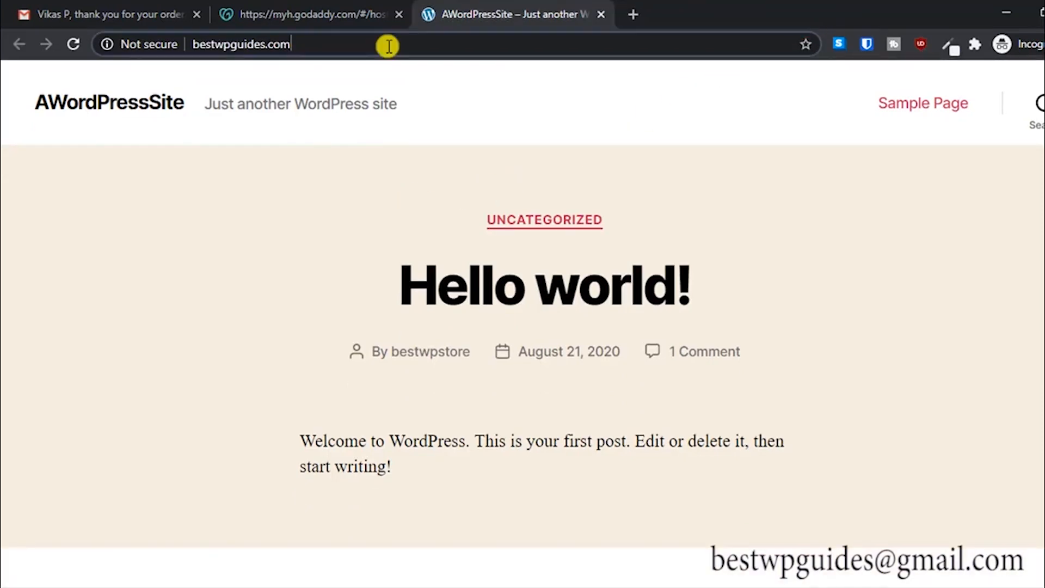
{"action": "type", "text": "/l"}
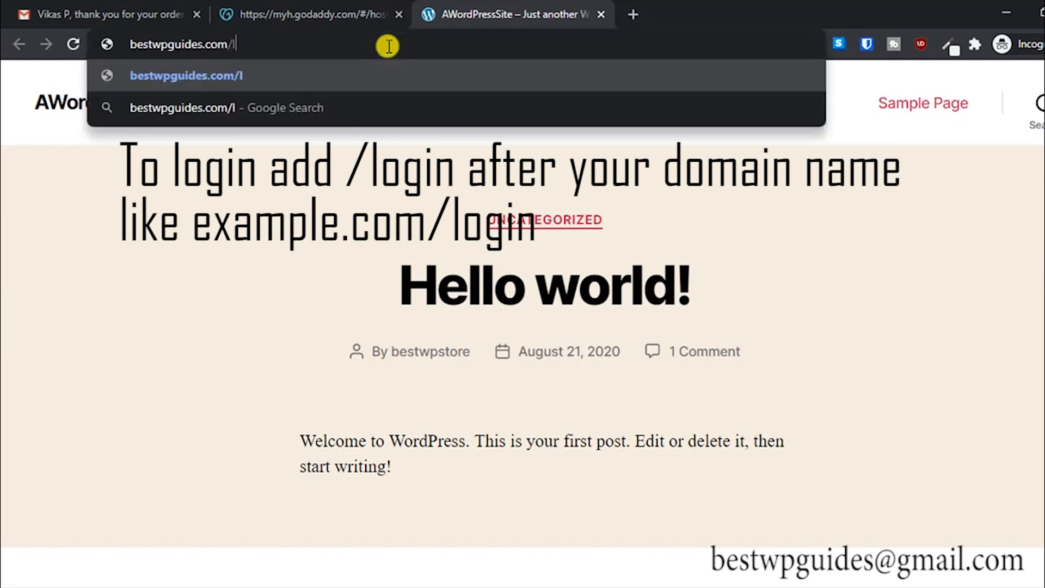
{"action": "type", "text": "ogin.php"}
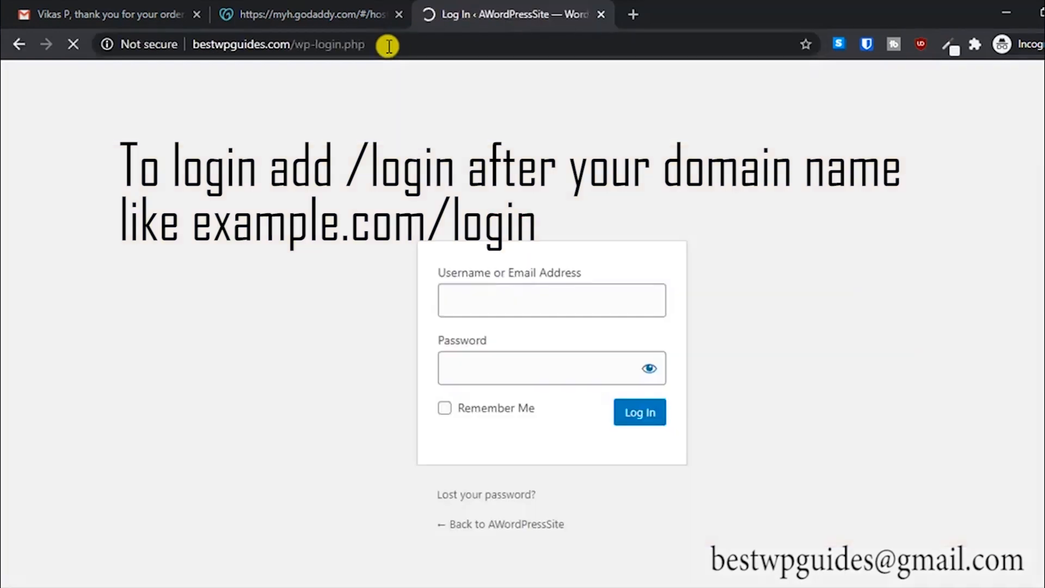
{"action": "left_click", "coordinate": [551, 300]}
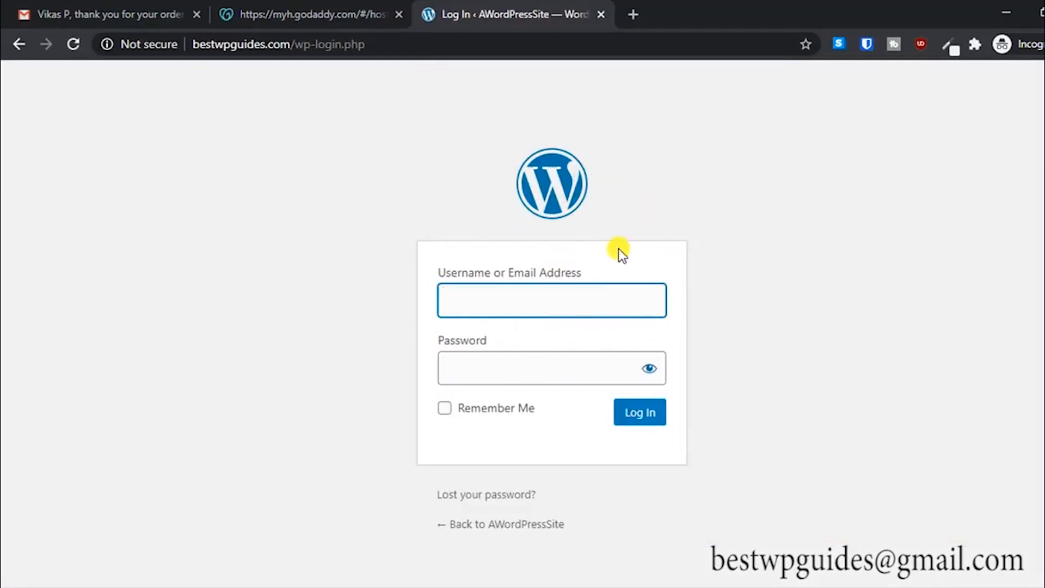
{"action": "mouse_move", "coordinate": [563, 276]}
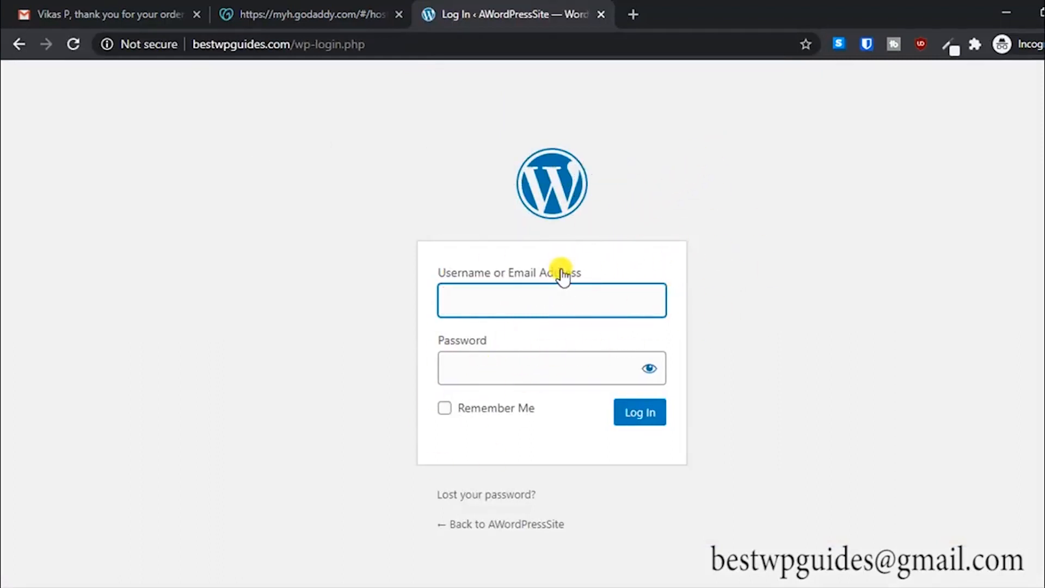
Sign in to WordPress admin as bestwpstore and visit the live Hello world! site from the dashboard
{"action": "type", "text": "be"}
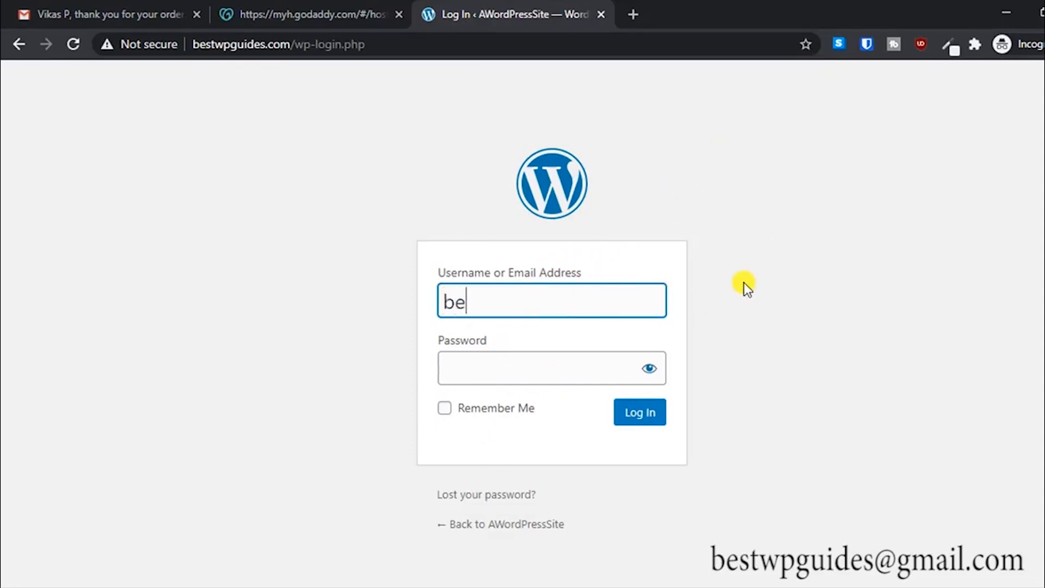
{"action": "type", "text": "stwps"}
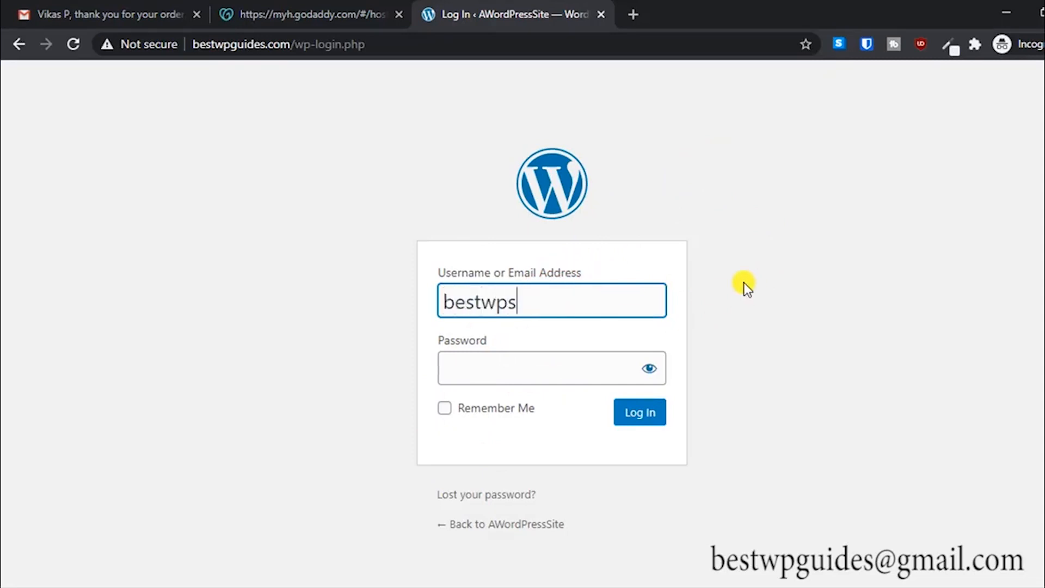
{"action": "left_click", "coordinate": [638, 412]}
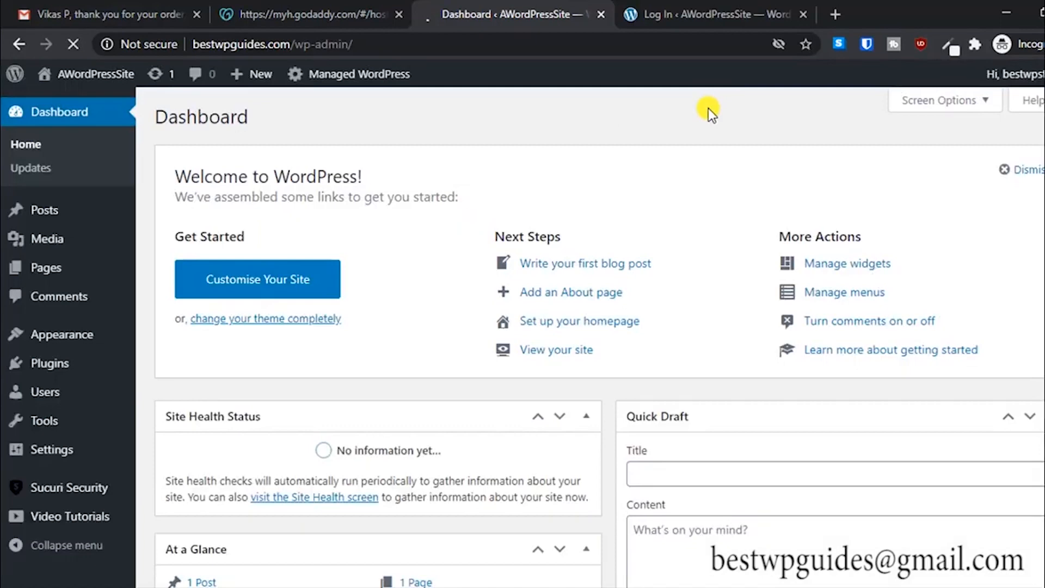
{"action": "mouse_move", "coordinate": [481, 123]}
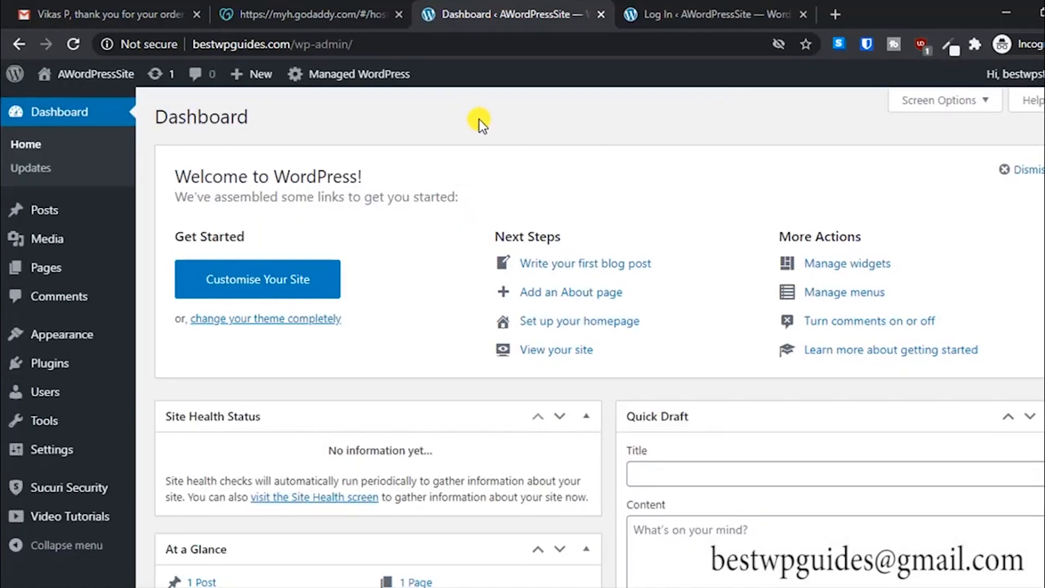
{"action": "left_click", "coordinate": [803, 14]}
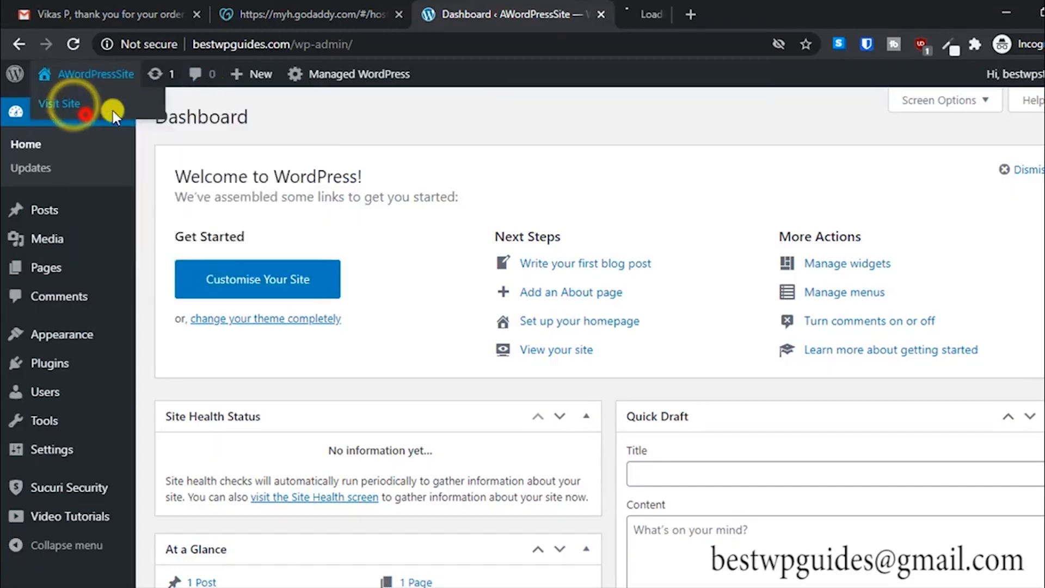
{"action": "left_click", "coordinate": [58, 103]}
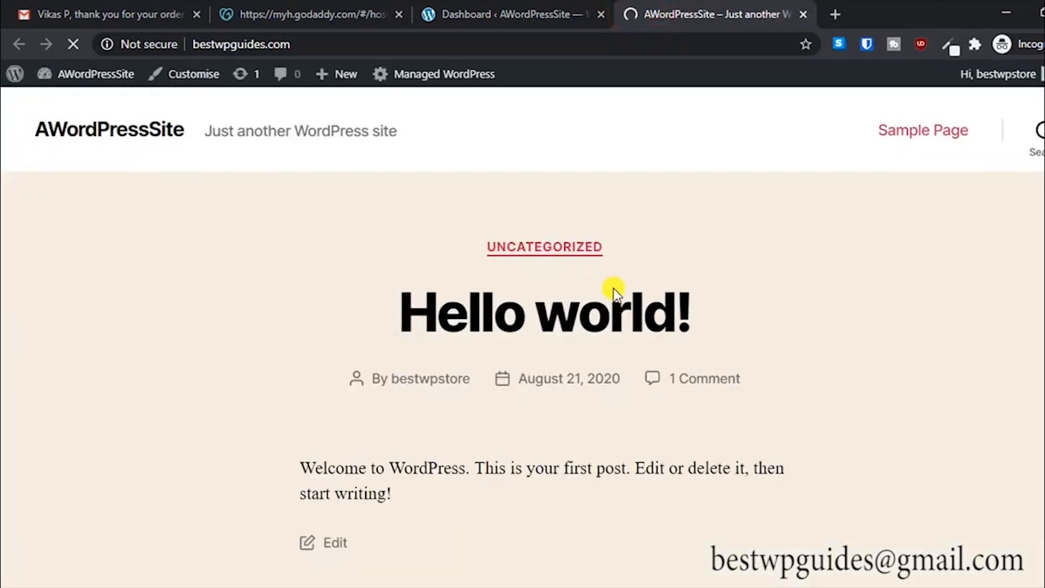
Return to the admin dashboard and open the site's 1 Comment from the At a Glance box
{"action": "scroll", "scroll_direction": "down", "scroll_amount": 3}
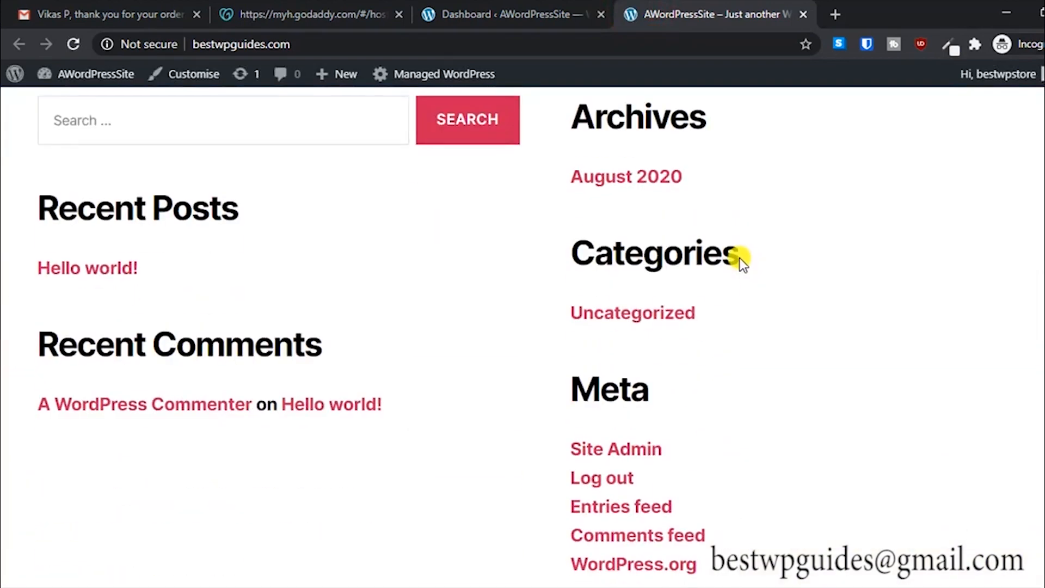
{"action": "left_click", "coordinate": [87, 268]}
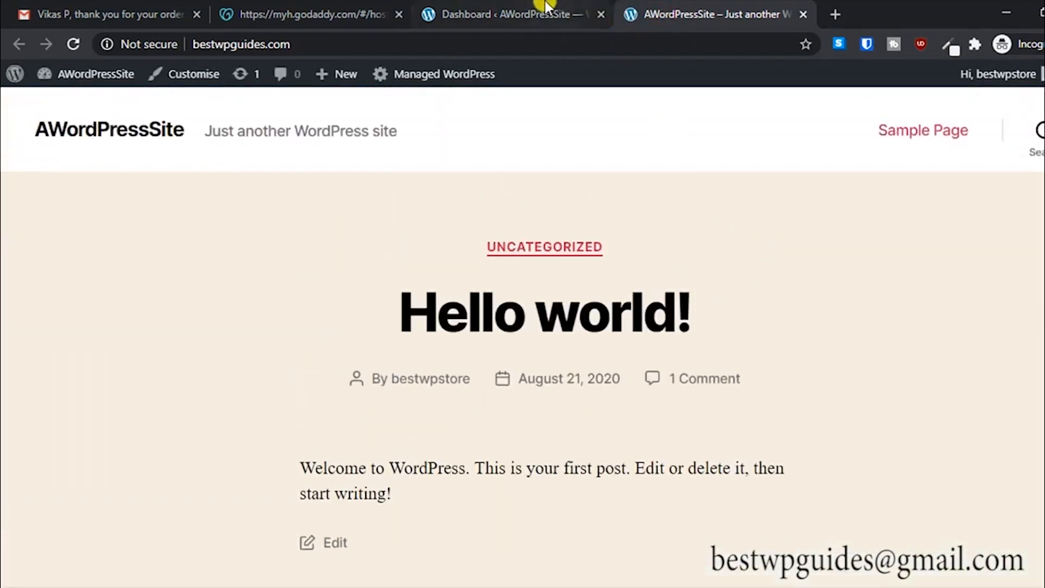
{"action": "left_click", "coordinate": [509, 14]}
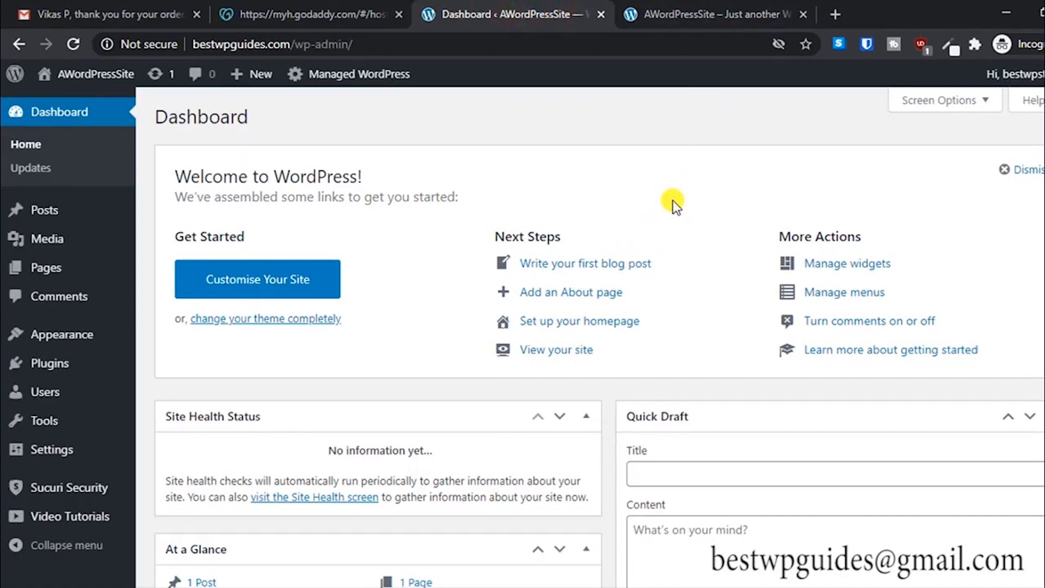
{"action": "scroll", "scroll_direction": "down", "scroll_amount": 3}
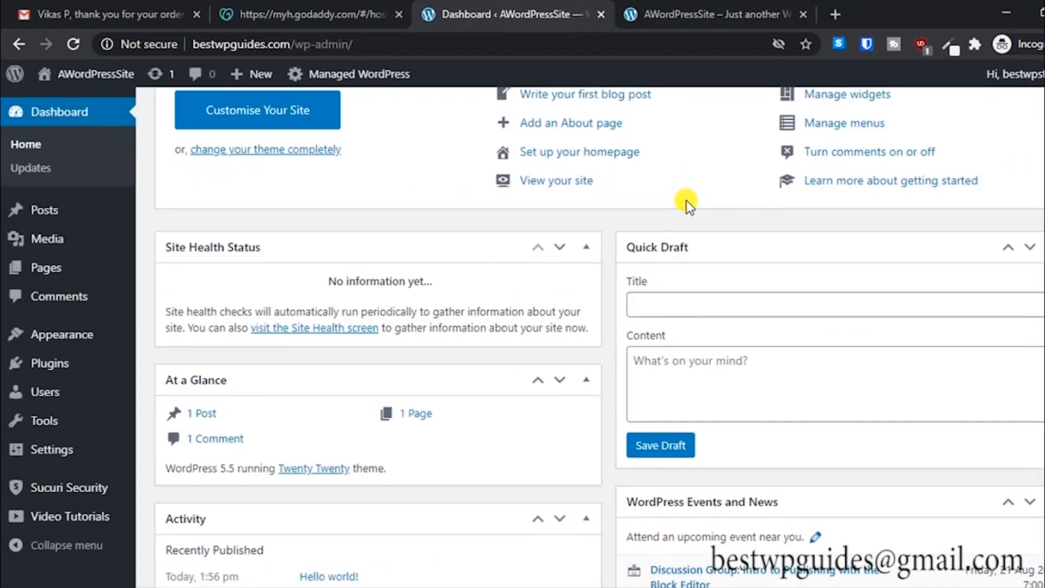
{"action": "mouse_move", "coordinate": [703, 14]}
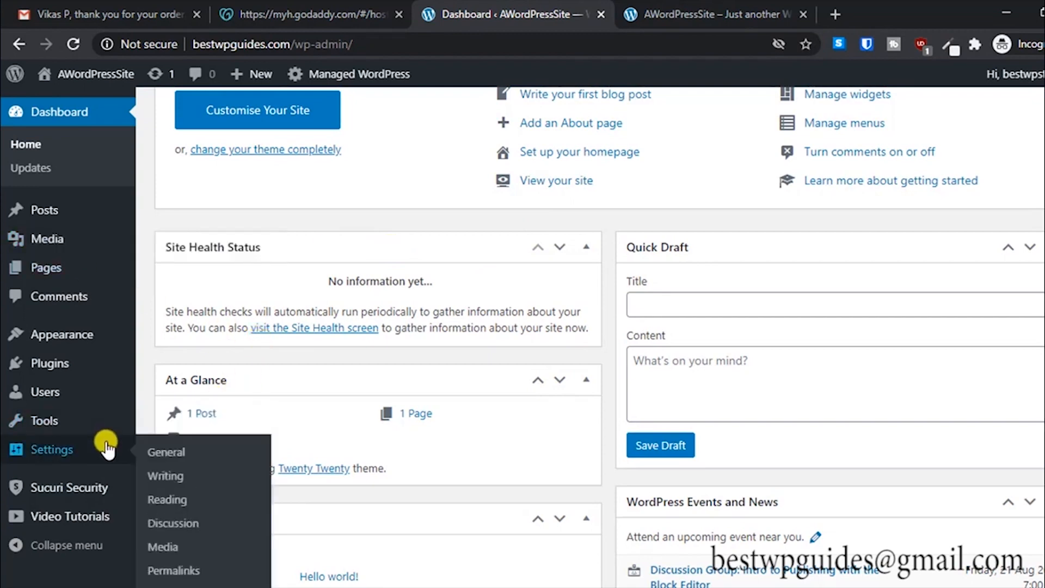
{"action": "left_click", "coordinate": [51, 449]}
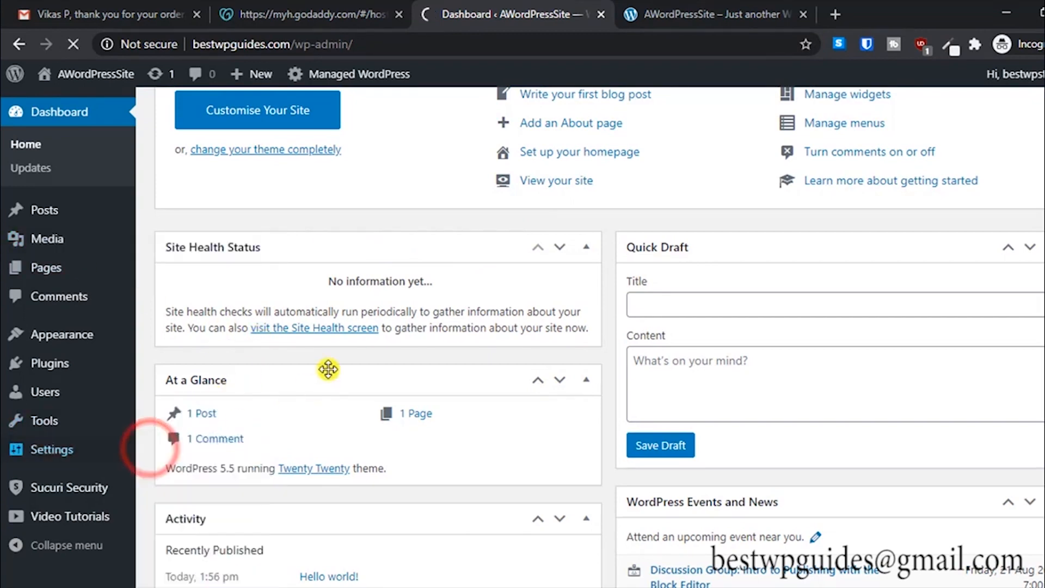